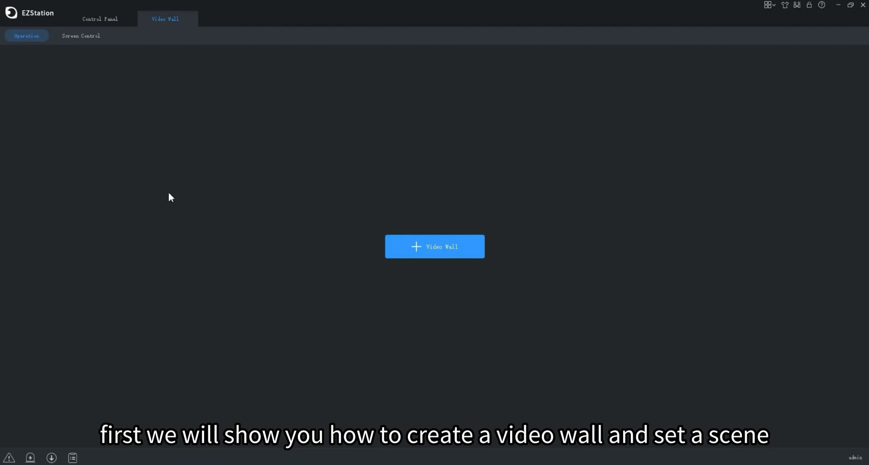
{"action": "mouse_move", "coordinate": [282, 222]}
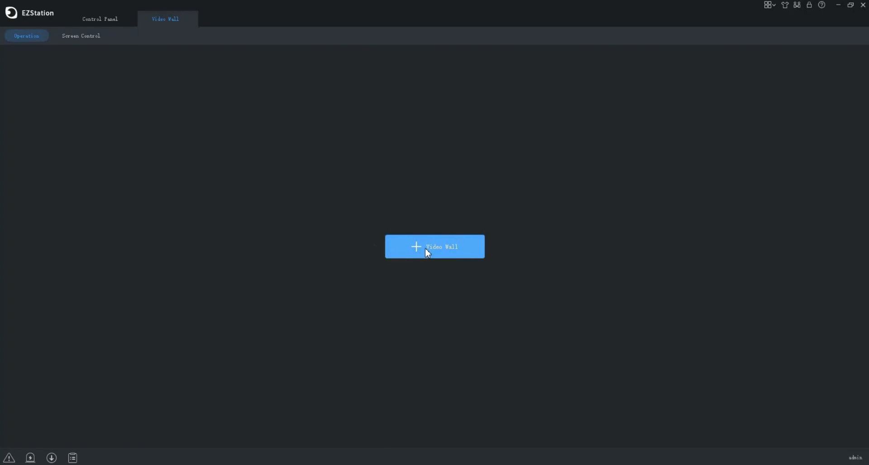
Bring up the choice between adding a DX video wall and a decoding card video wall.
{"action": "left_click", "coordinate": [435, 246]}
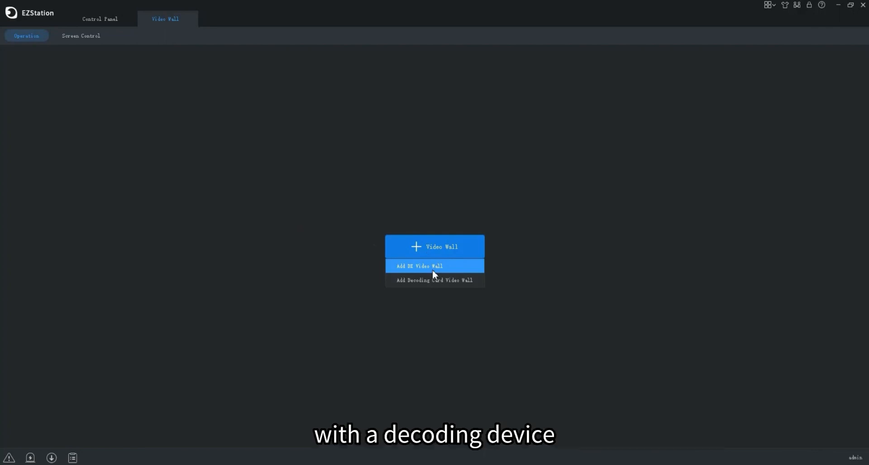
{"action": "mouse_move", "coordinate": [434, 280]}
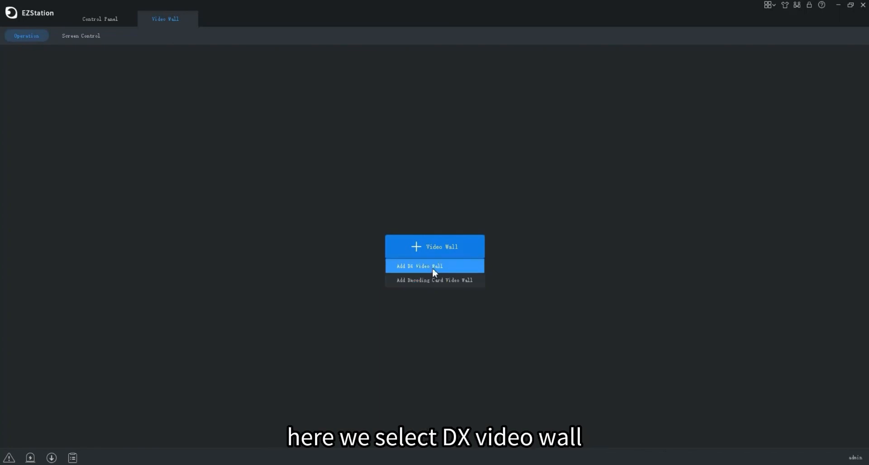
Start a DX video wall and assign it to the decoding device.
{"action": "left_click", "coordinate": [419, 266]}
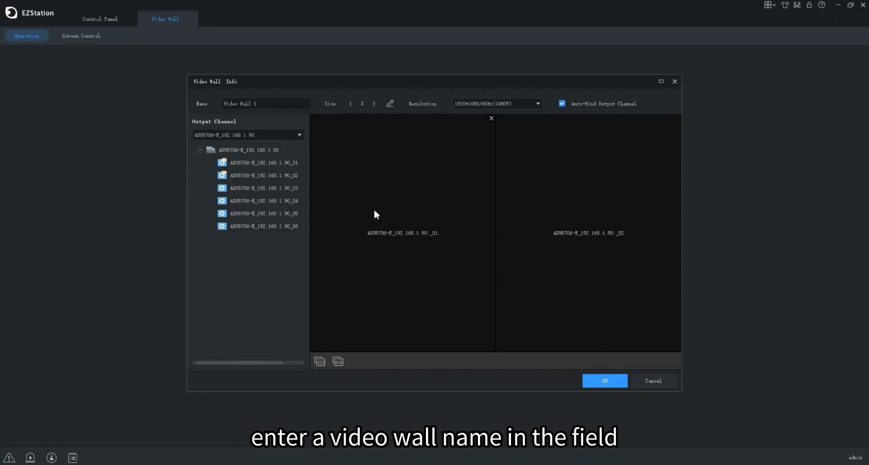
{"action": "left_click", "coordinate": [266, 103]}
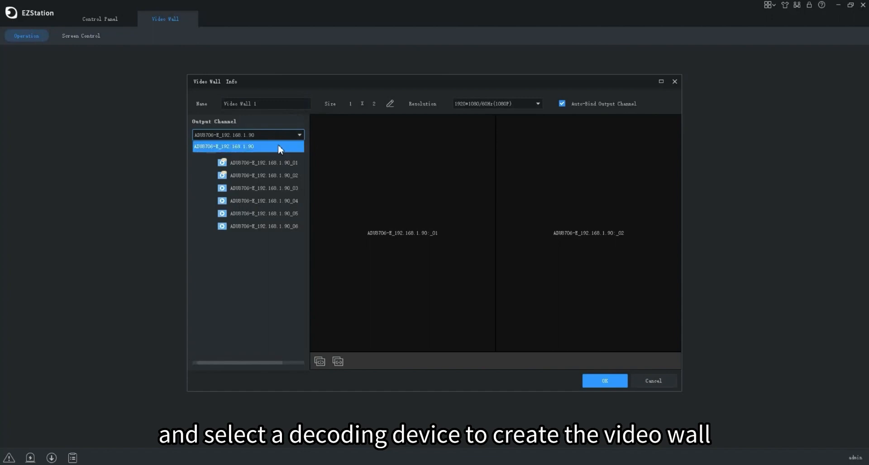
{"action": "left_click", "coordinate": [390, 103]}
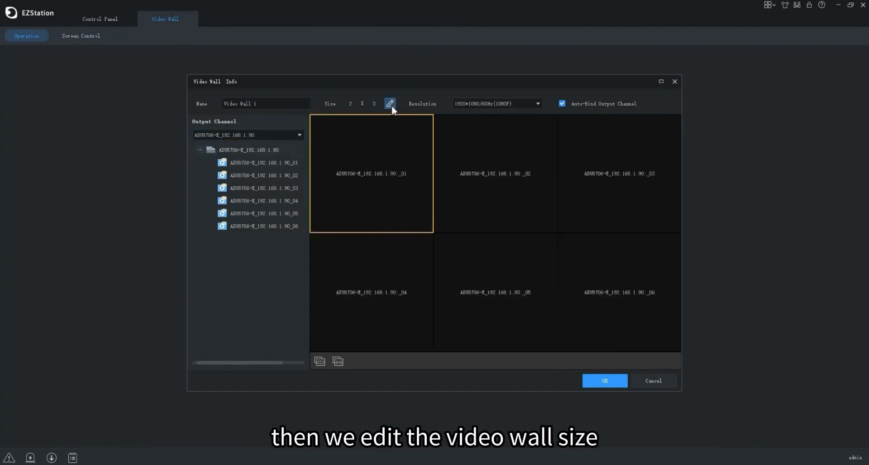
Size the wall 2 rows by 2 columns at 1920x1080/60Hz with output channels auto-bound.
{"action": "left_click", "coordinate": [390, 103]}
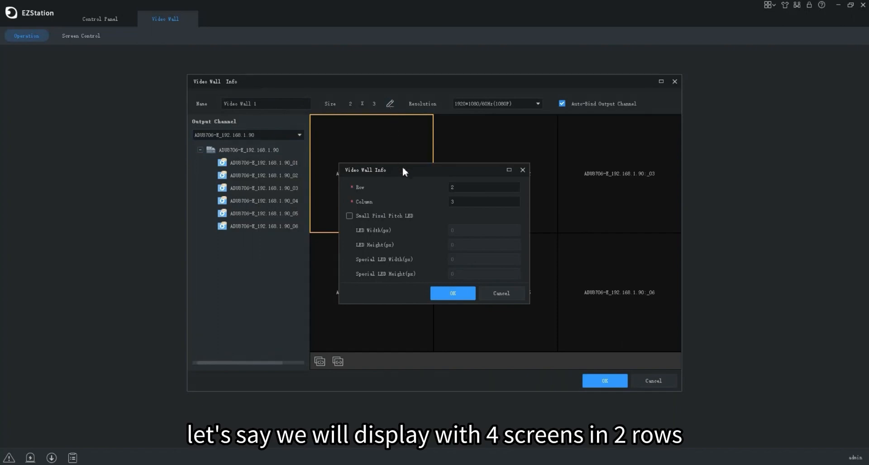
{"action": "left_click", "coordinate": [483, 201]}
{"action": "type", "text": "2"}
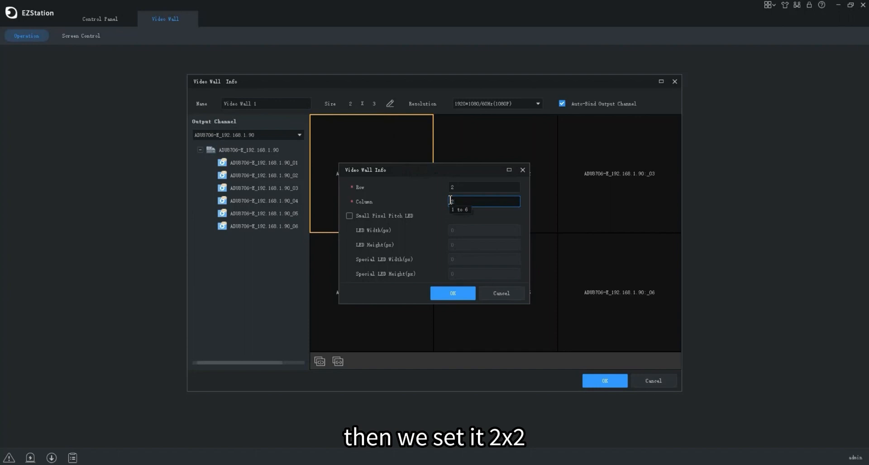
{"action": "left_click", "coordinate": [453, 292]}
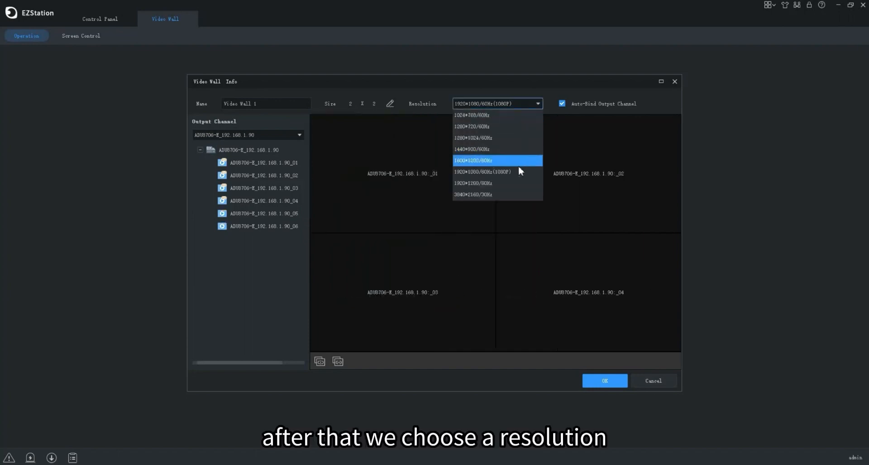
{"action": "left_click", "coordinate": [482, 172]}
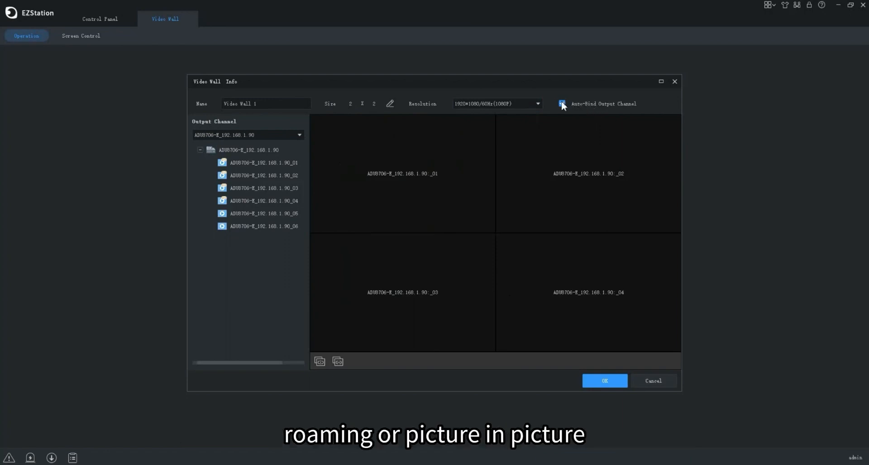
{"action": "left_click", "coordinate": [562, 103]}
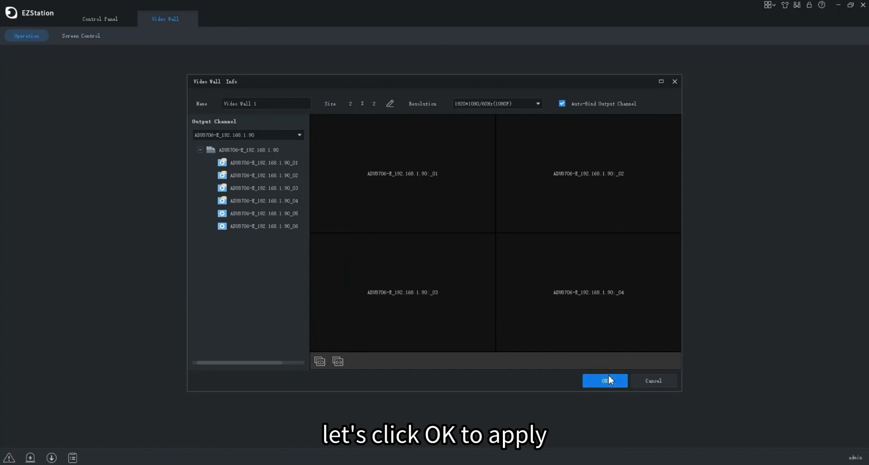
Create Video Wall 1 and show the video channel camera list.
{"action": "left_click", "coordinate": [604, 380]}
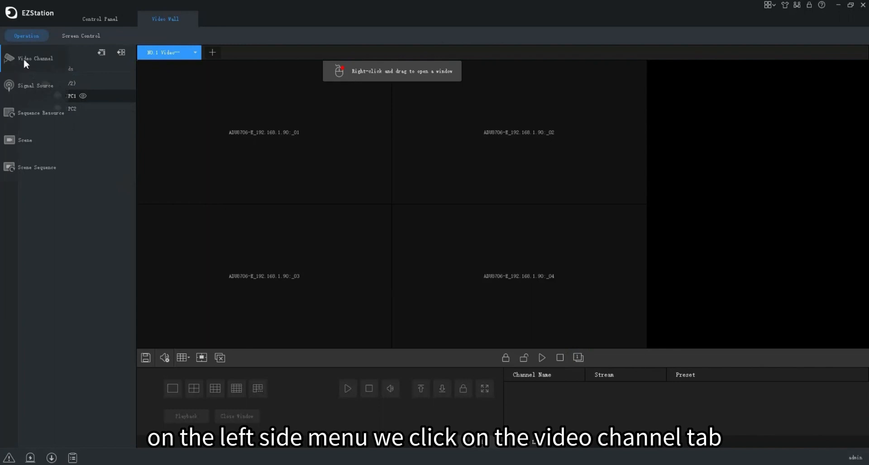
{"action": "left_click", "coordinate": [36, 58]}
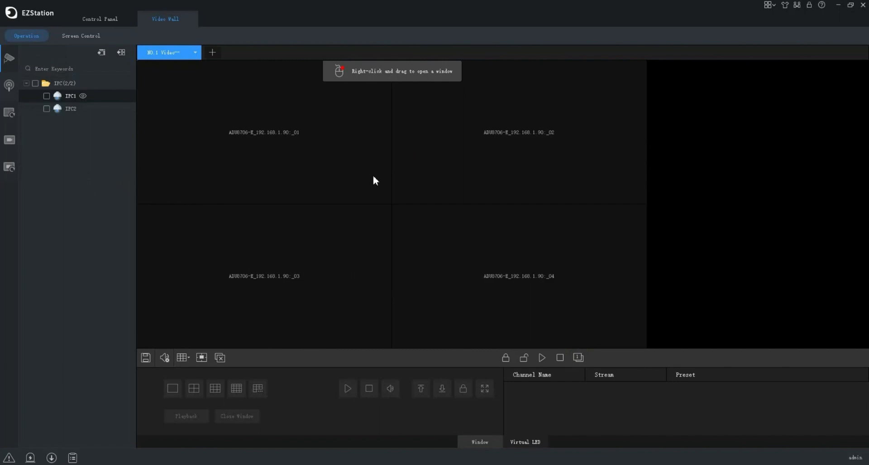
{"action": "mouse_move", "coordinate": [379, 205]}
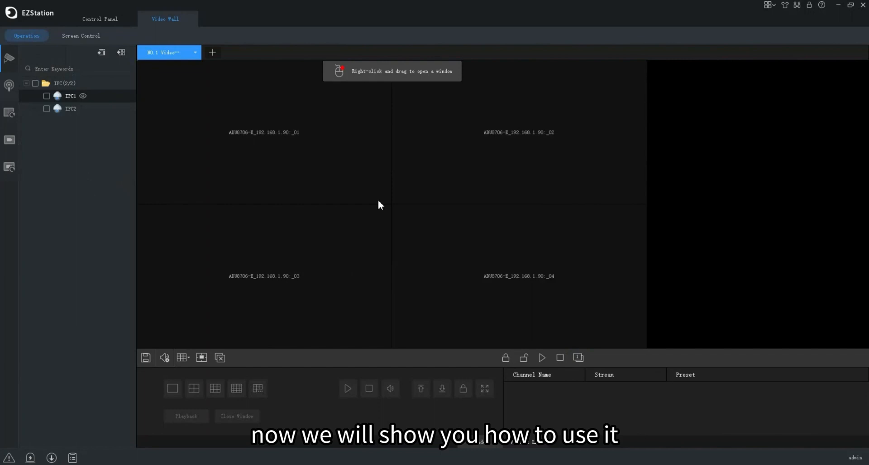
{"action": "mouse_move", "coordinate": [273, 360]}
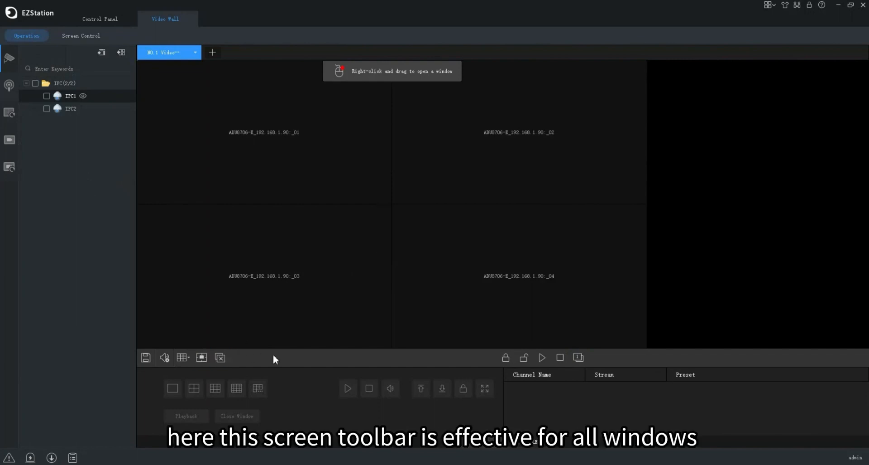
{"action": "mouse_move", "coordinate": [314, 363]}
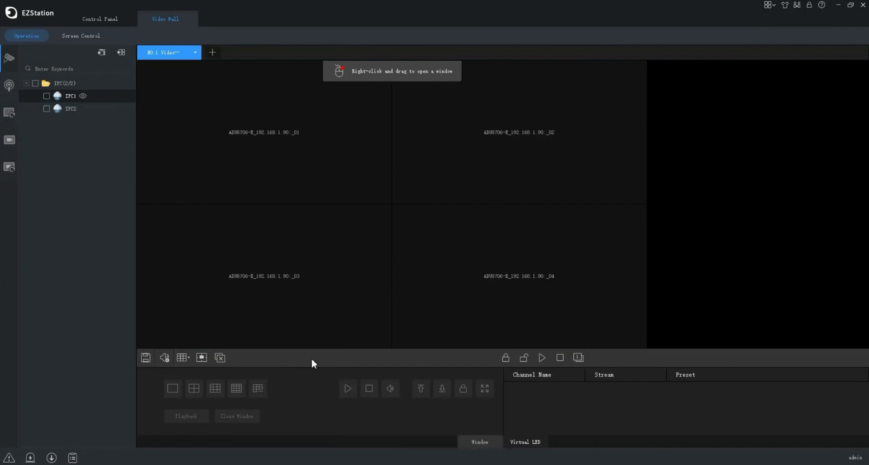
Split the wall screen into a custom 2-by-2 window layout.
{"action": "left_click", "coordinate": [182, 357]}
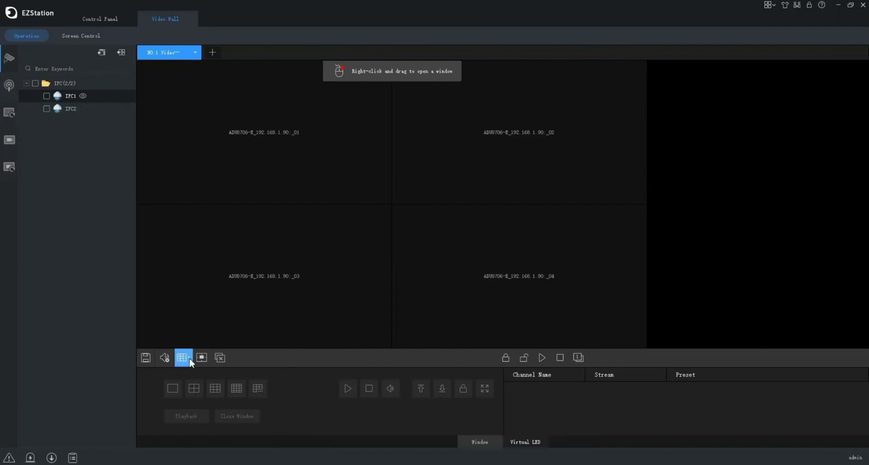
{"action": "left_click", "coordinate": [183, 357]}
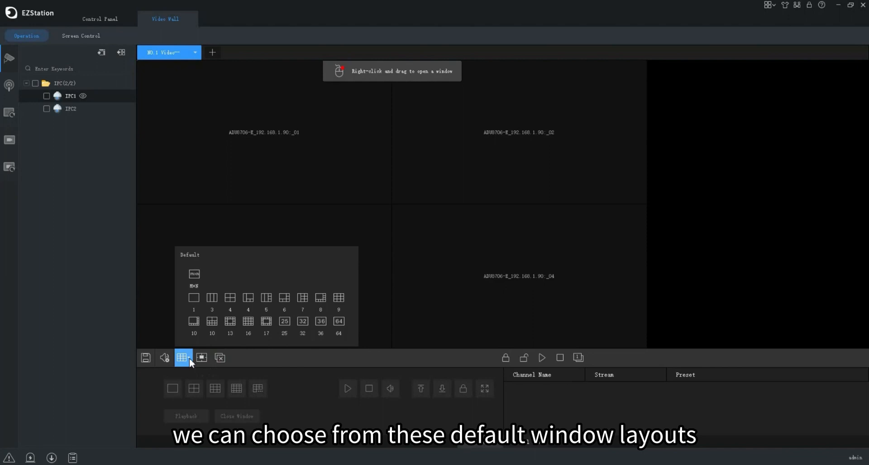
{"action": "mouse_move", "coordinate": [239, 316]}
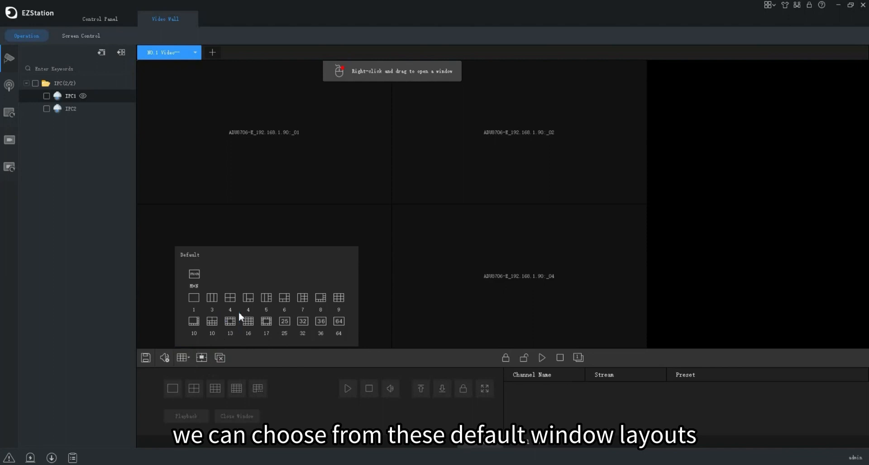
{"action": "left_click", "coordinate": [194, 273]}
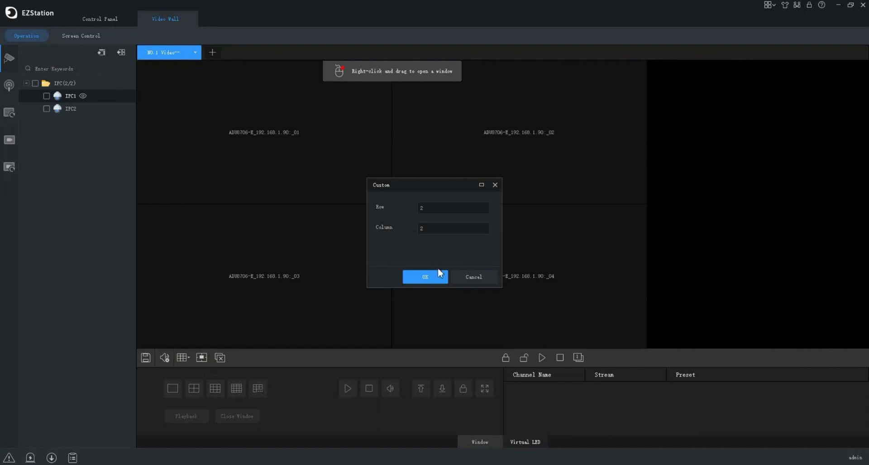
{"action": "left_click", "coordinate": [426, 276]}
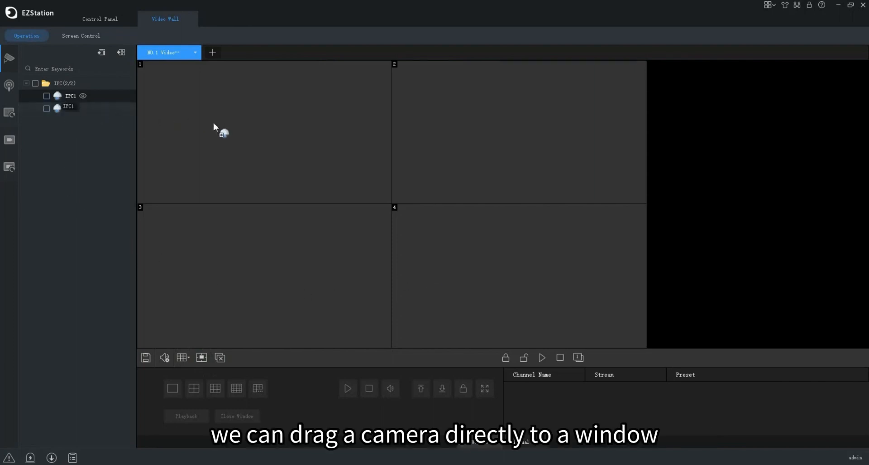
Place IPC1 on window 1 and assign both cameras with their stream type chosen.
{"action": "left_click_drag", "start_coordinate": [70, 95], "coordinate": [263, 133]}
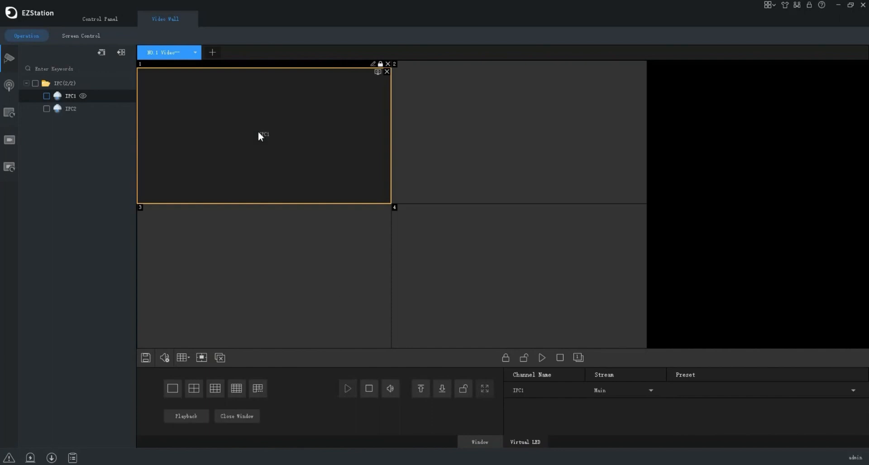
{"action": "mouse_move", "coordinate": [68, 146]}
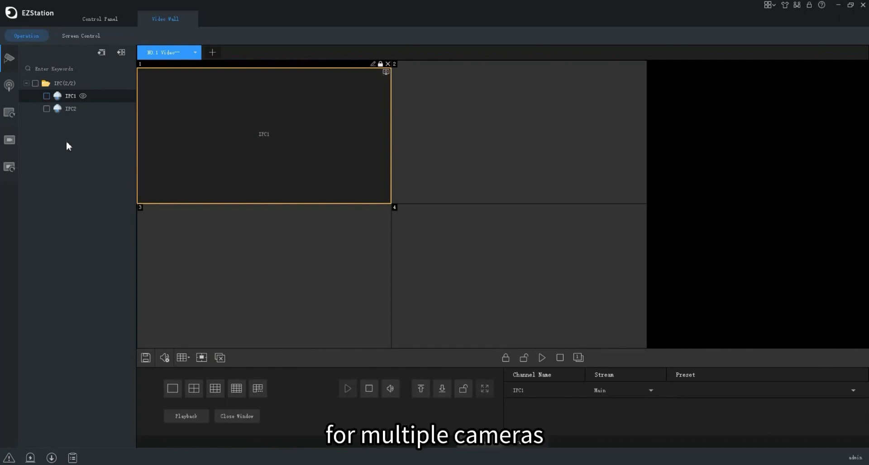
{"action": "left_click", "coordinate": [46, 108]}
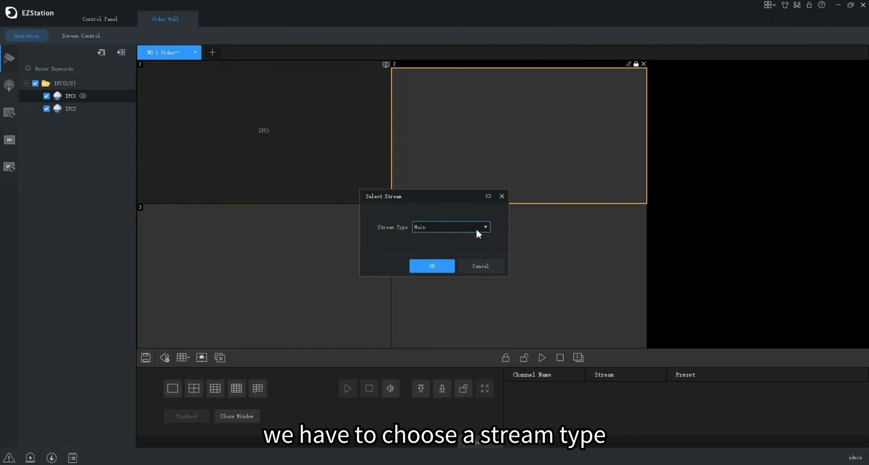
{"action": "left_click", "coordinate": [431, 265]}
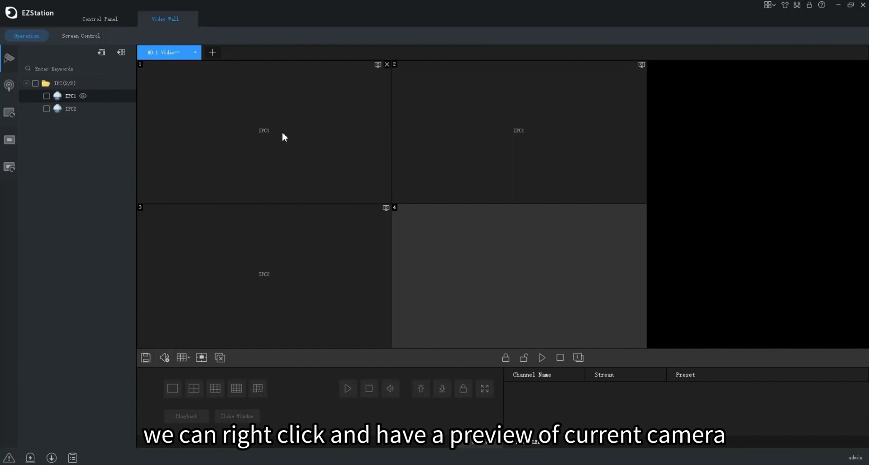
Preview IPC1 live in window 1, then close the live view so the window is blank.
{"action": "right_click", "coordinate": [283, 136]}
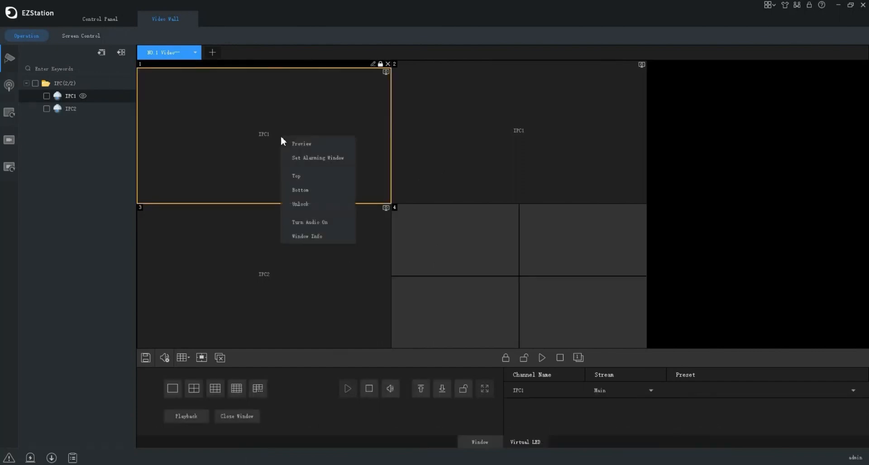
{"action": "left_click", "coordinate": [303, 144]}
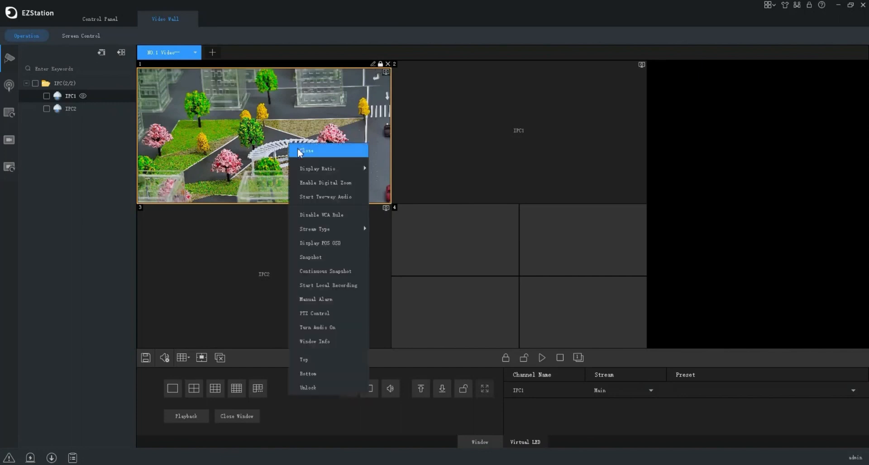
{"action": "left_click", "coordinate": [307, 151]}
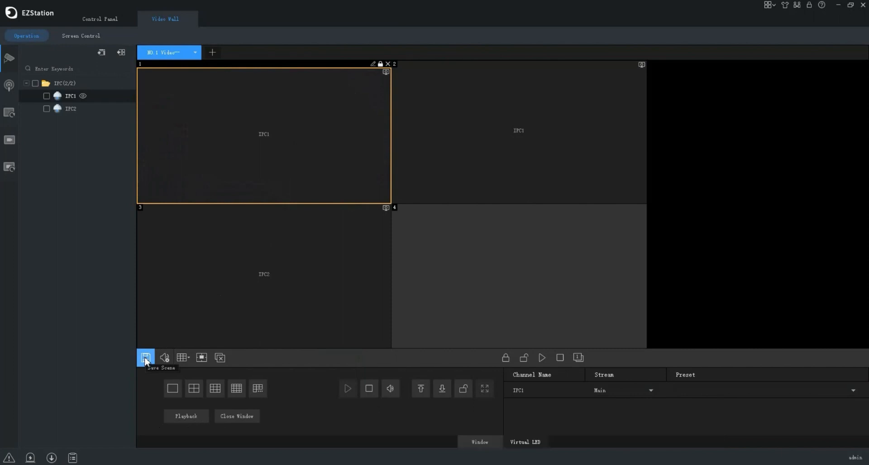
Save the layout as a scene named scene and keep the wall audio channel at No output.
{"action": "left_click", "coordinate": [145, 357]}
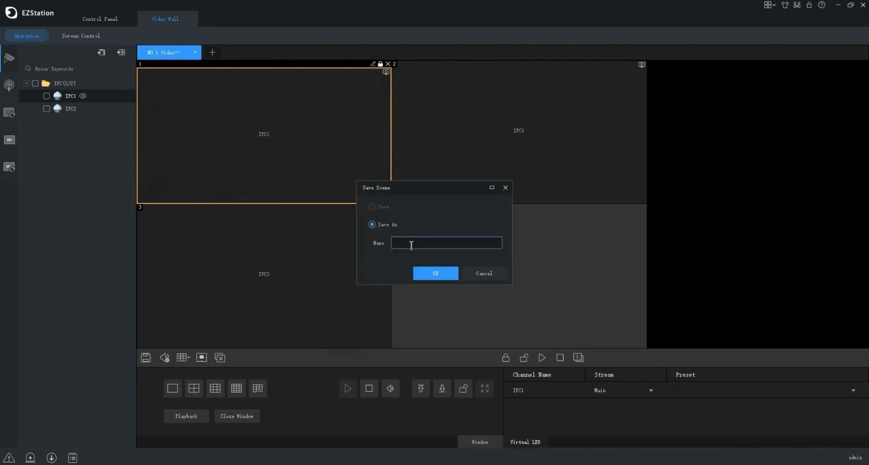
{"action": "type", "text": "scene"}
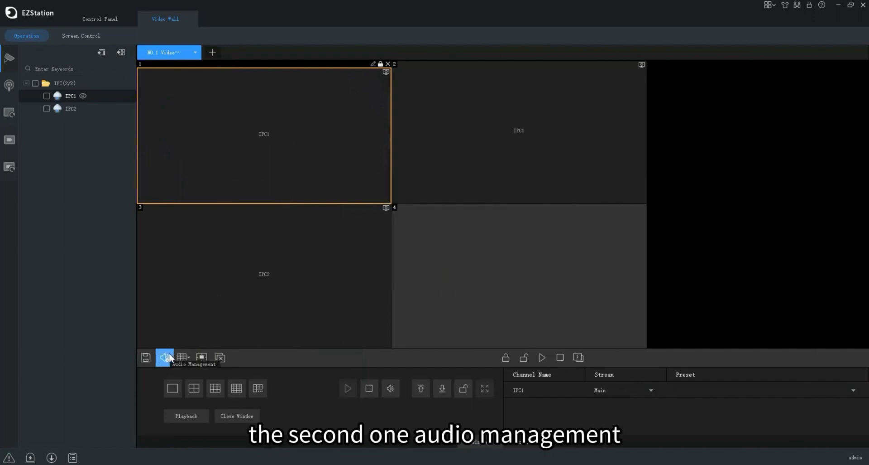
{"action": "left_click", "coordinate": [164, 357]}
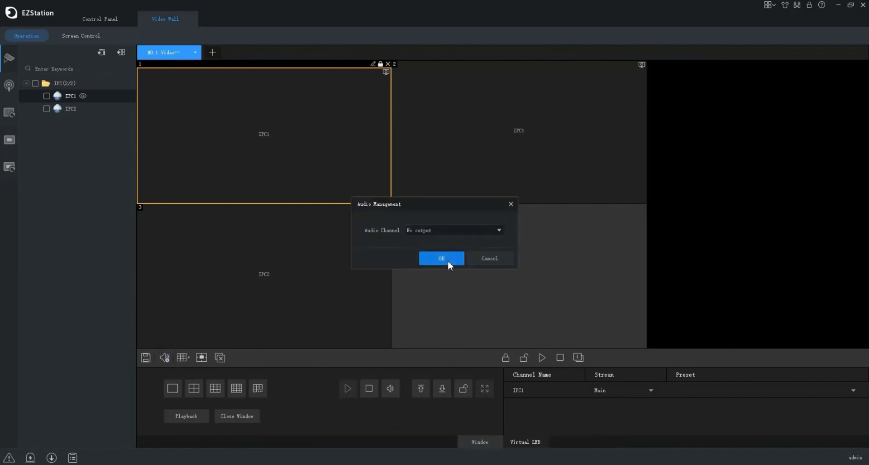
{"action": "left_click", "coordinate": [441, 258]}
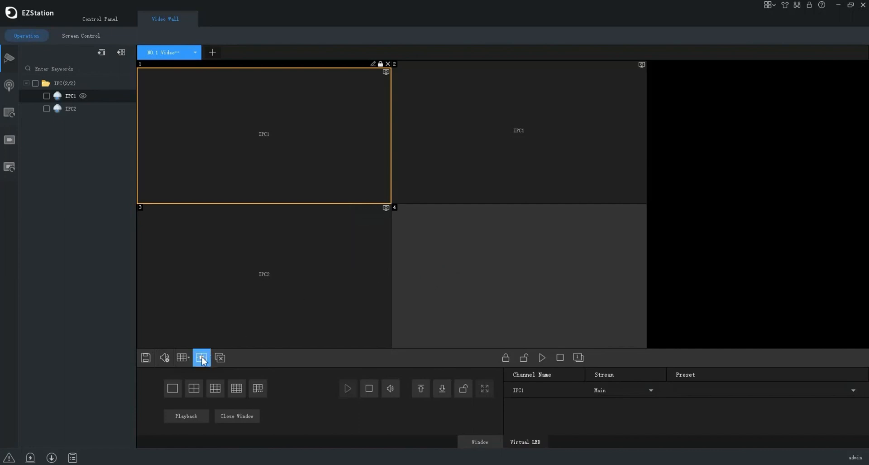
{"action": "mouse_move", "coordinate": [202, 357]}
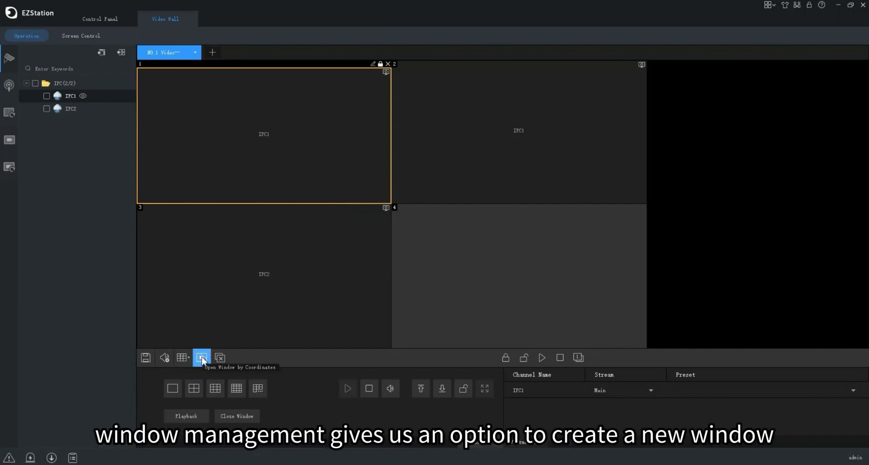
Add a window by coordinates at X 2000, Y 1500 sized 1000 by 500 pixels.
{"action": "left_click", "coordinate": [202, 357]}
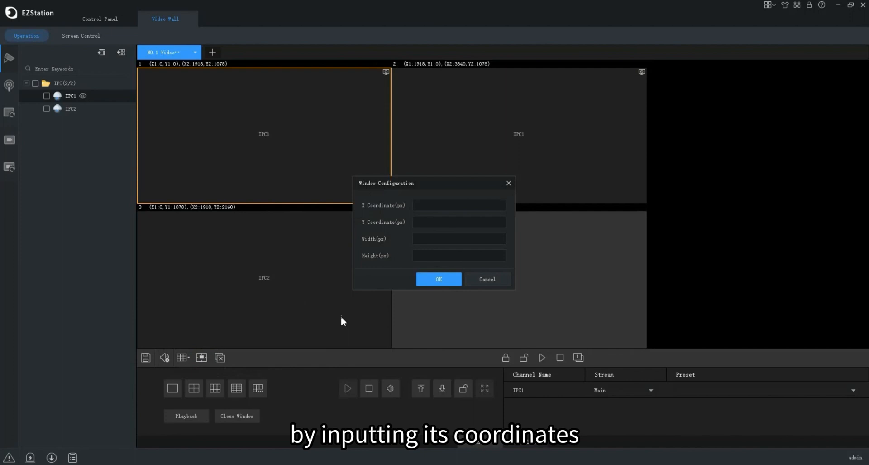
{"action": "left_click", "coordinate": [458, 221]}
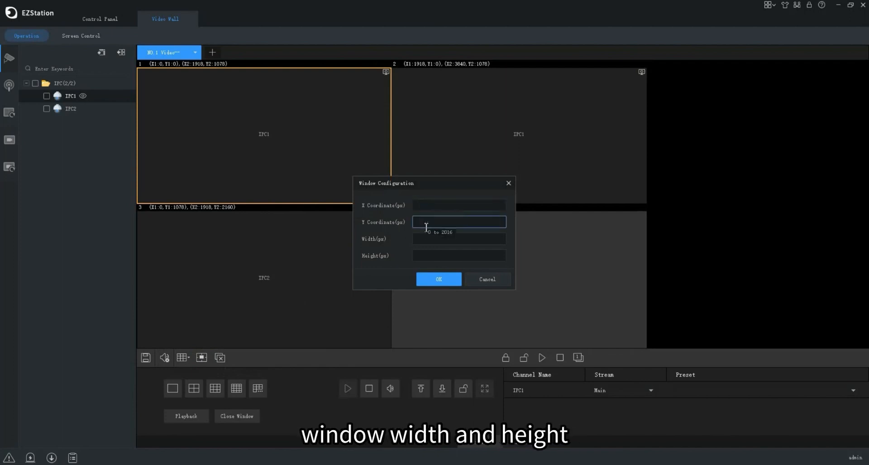
{"action": "left_click", "coordinate": [459, 256]}
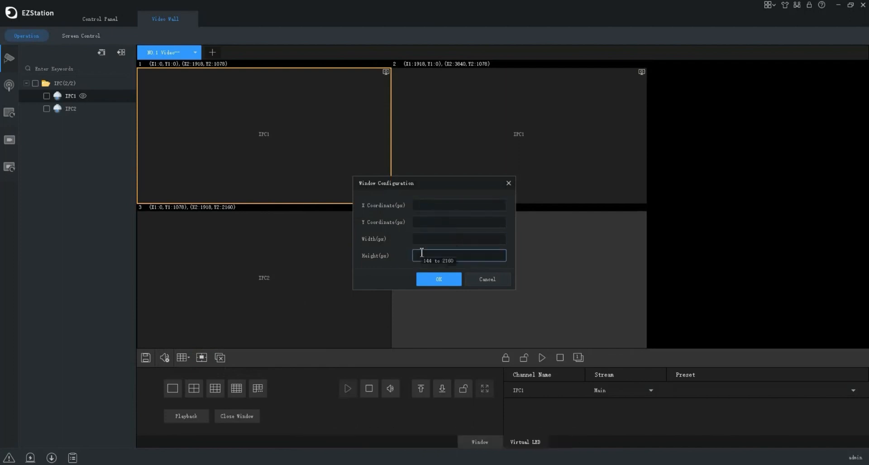
{"action": "type", "text": "29"}
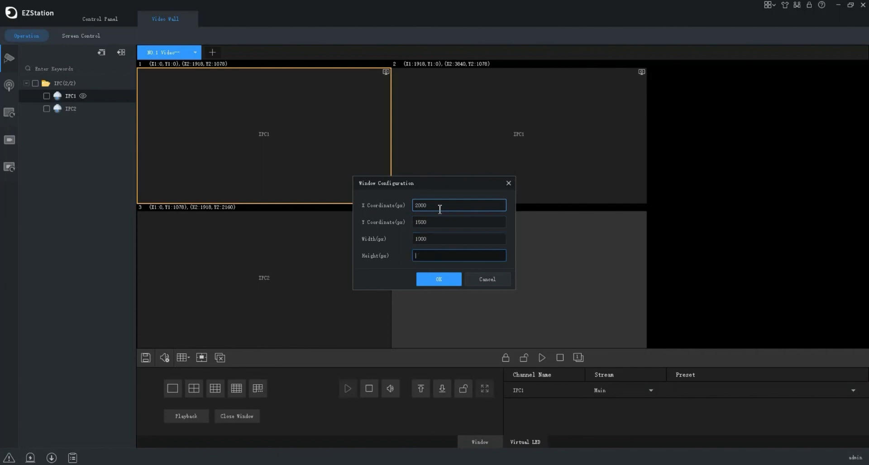
{"action": "type", "text": "500"}
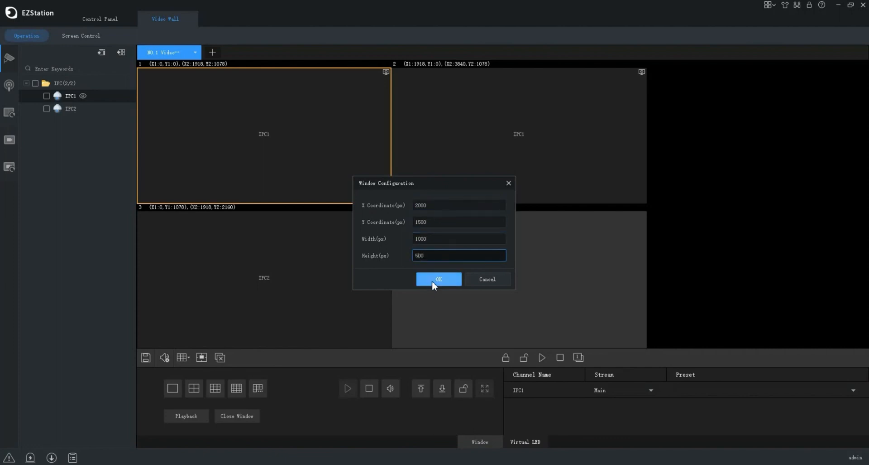
{"action": "left_click", "coordinate": [438, 278]}
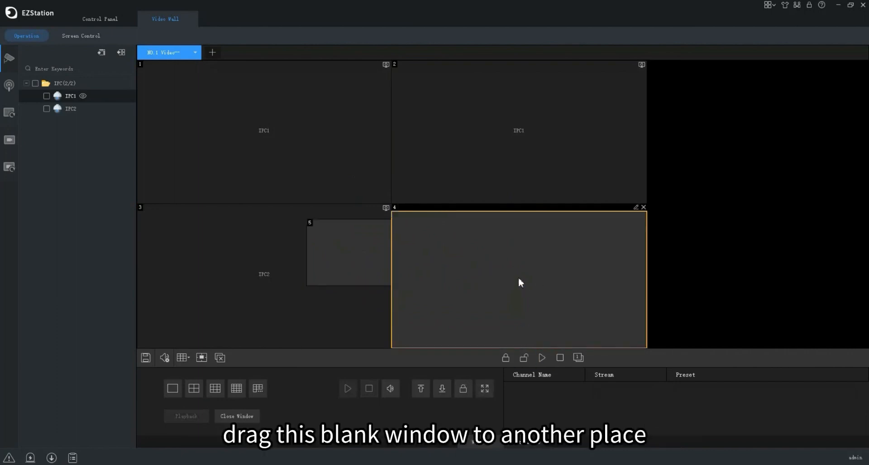
Drag the floating windows into new overlapping positions across the wall.
{"action": "left_click_drag", "start_coordinate": [519, 280], "coordinate": [350, 182]}
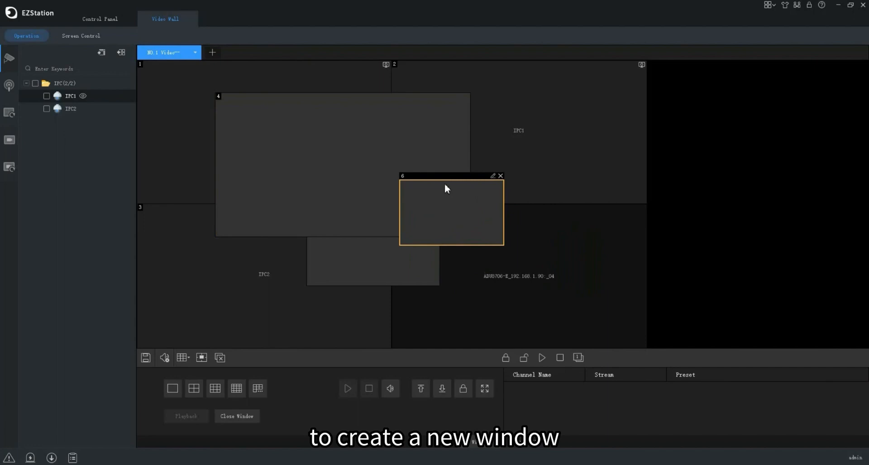
{"action": "left_click_drag", "start_coordinate": [447, 188], "coordinate": [313, 177]}
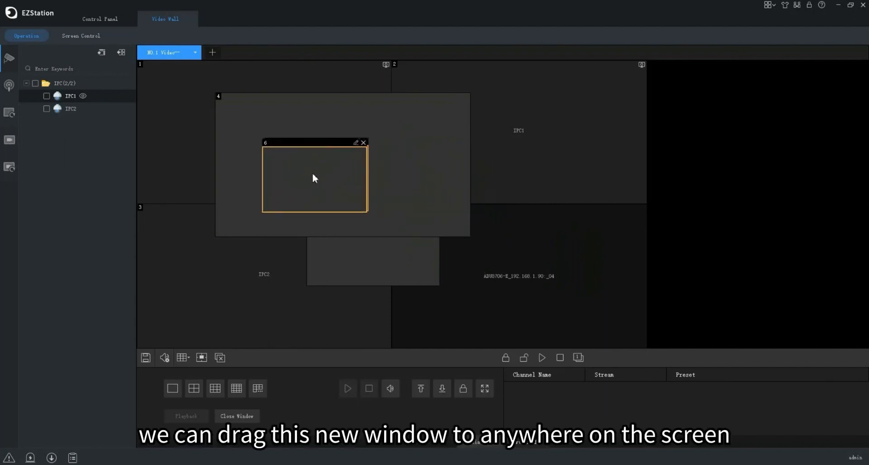
{"action": "left_click_drag", "start_coordinate": [314, 178], "coordinate": [481, 189]}
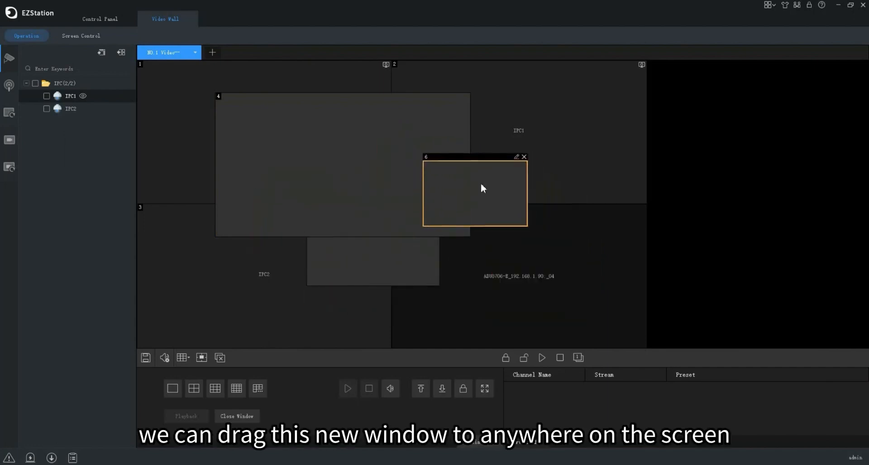
{"action": "left_click_drag", "start_coordinate": [527, 189], "coordinate": [515, 184]}
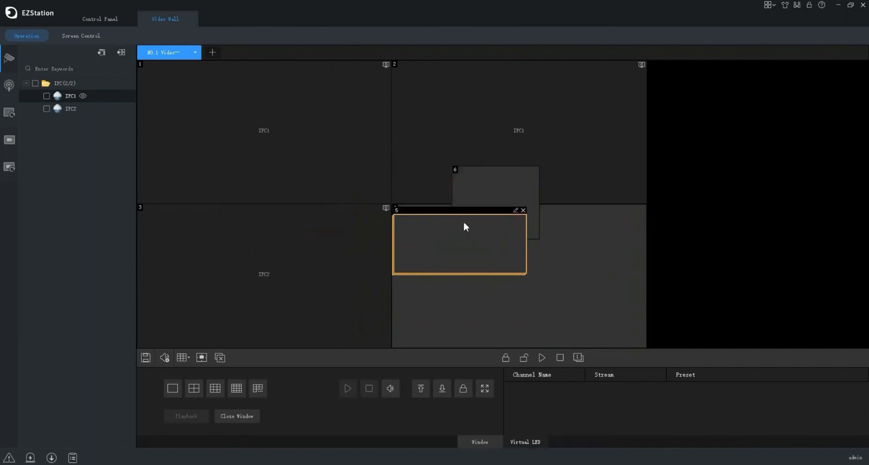
{"action": "left_click_drag", "start_coordinate": [459, 227], "coordinate": [559, 217]}
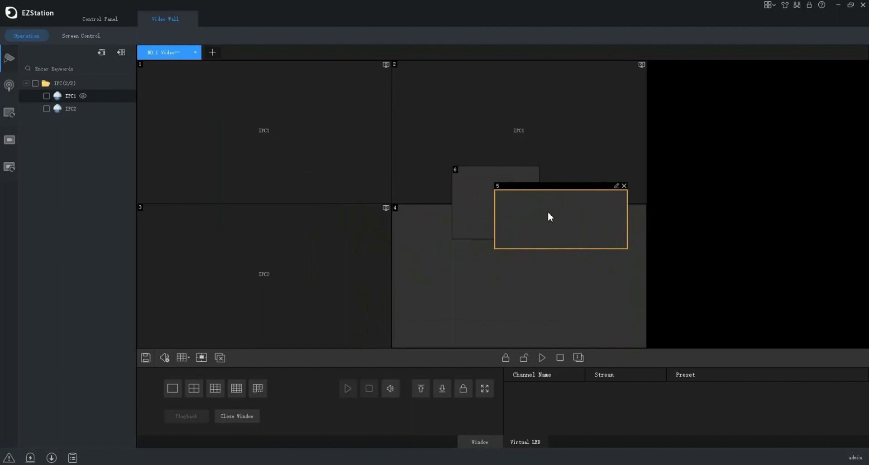
{"action": "left_click", "coordinate": [220, 356]}
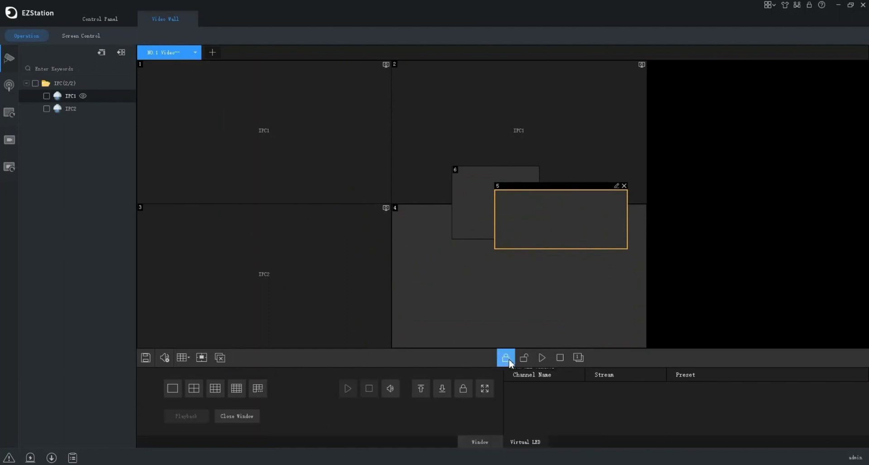
{"action": "mouse_move", "coordinate": [505, 357]}
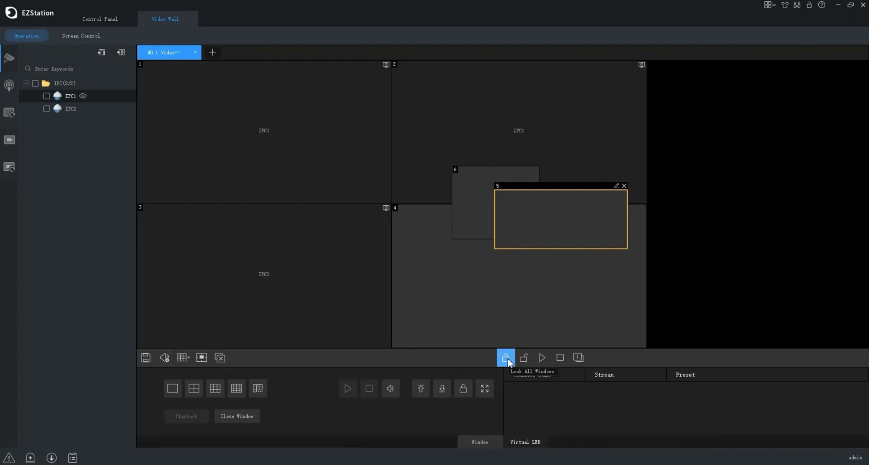
Lock all windows, start decoding on them and renumber the windows by position.
{"action": "left_click", "coordinate": [506, 356]}
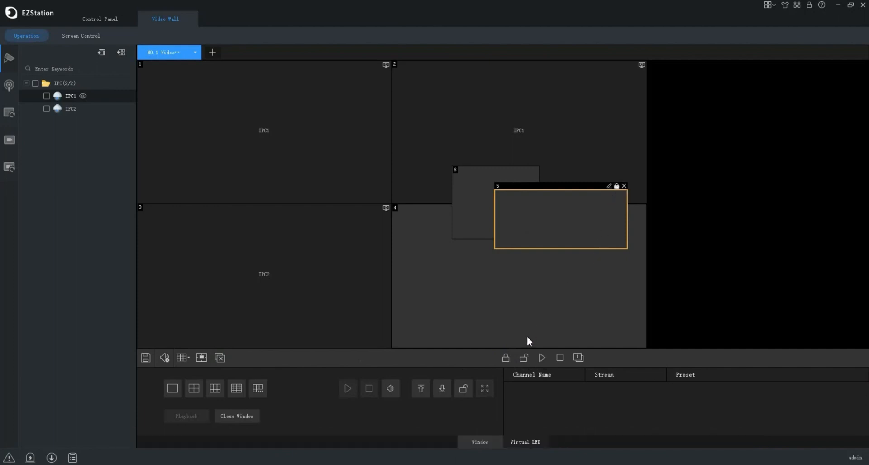
{"action": "left_click", "coordinate": [523, 357]}
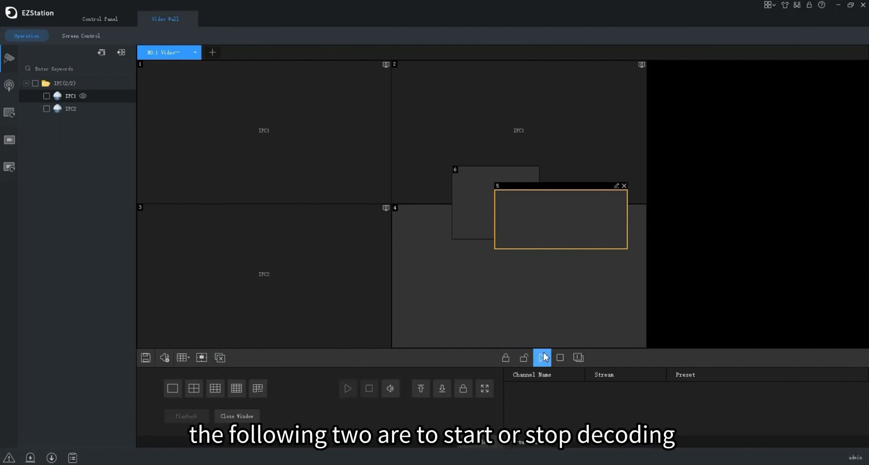
{"action": "mouse_move", "coordinate": [543, 357]}
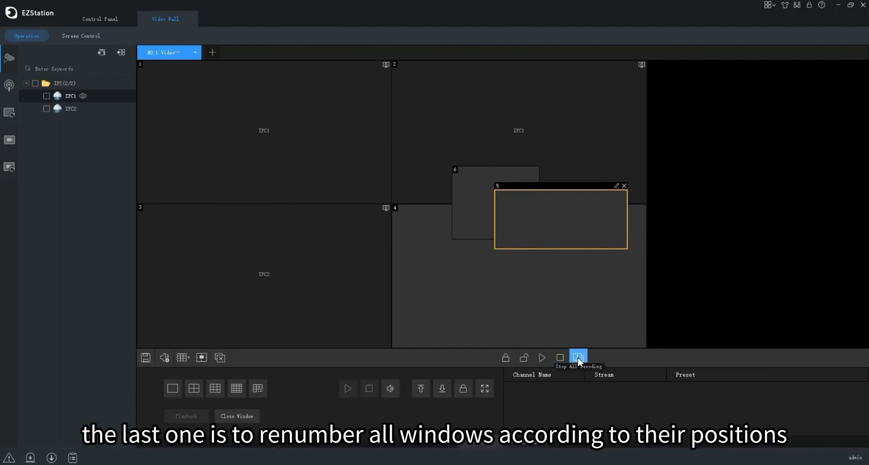
{"action": "mouse_move", "coordinate": [578, 357]}
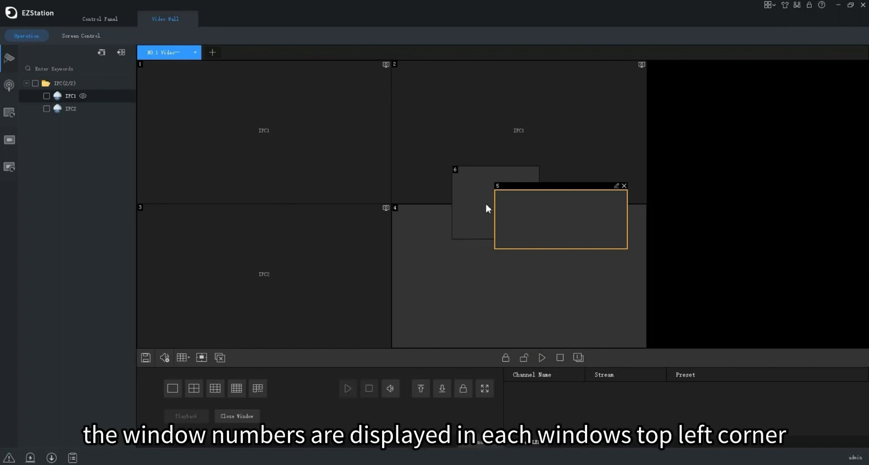
{"action": "mouse_move", "coordinate": [429, 211]}
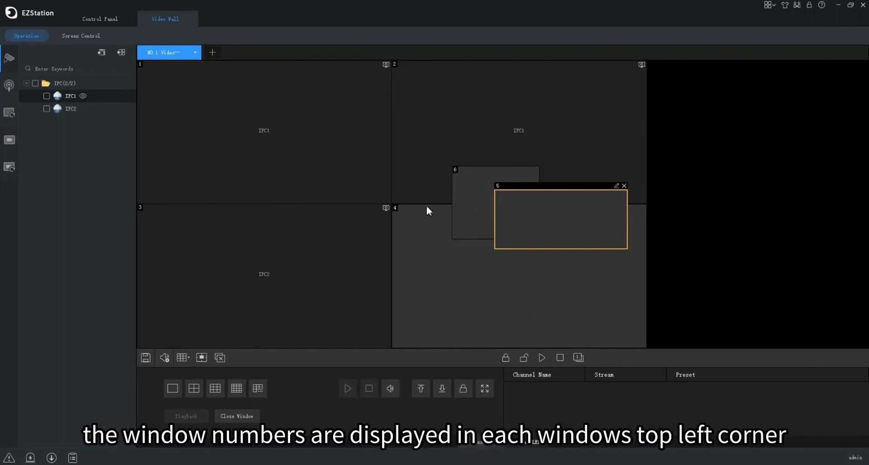
{"action": "left_click", "coordinate": [578, 357]}
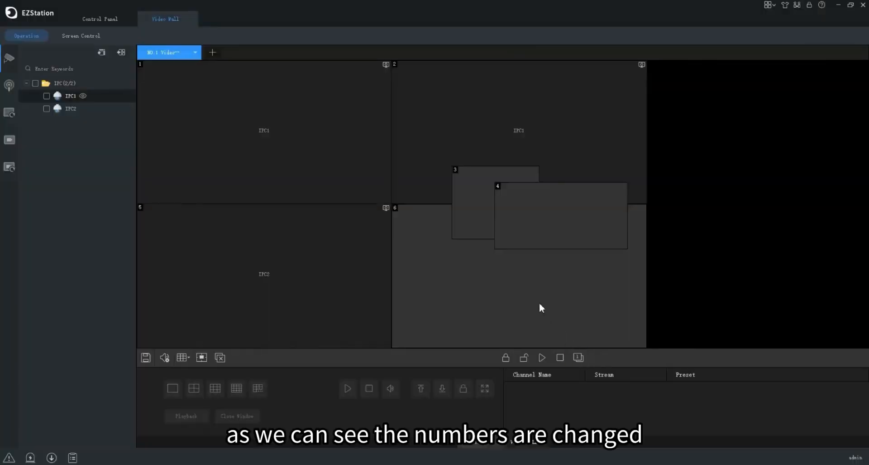
{"action": "mouse_move", "coordinate": [532, 211]}
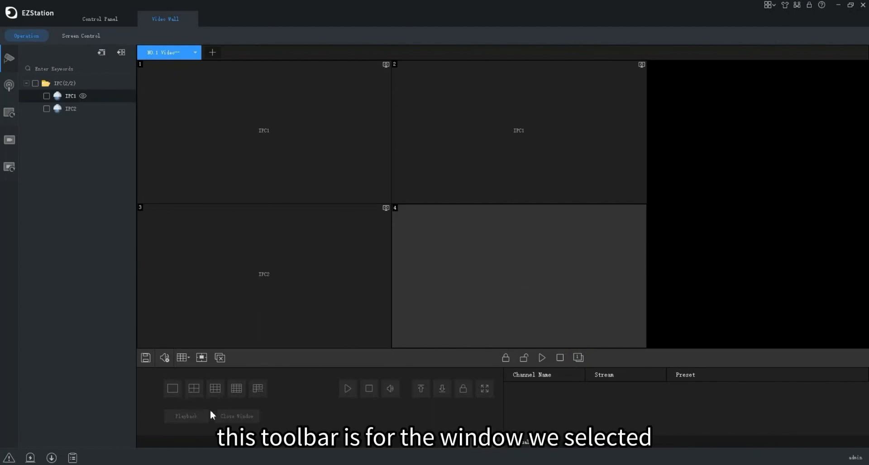
{"action": "mouse_move", "coordinate": [288, 390]}
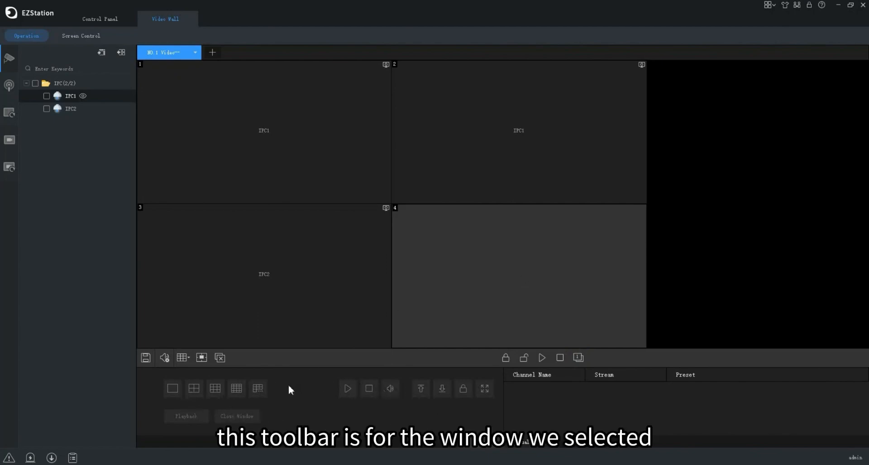
Split the fourth wall window into four smaller windows and restore the plain layout.
{"action": "left_click", "coordinate": [518, 277]}
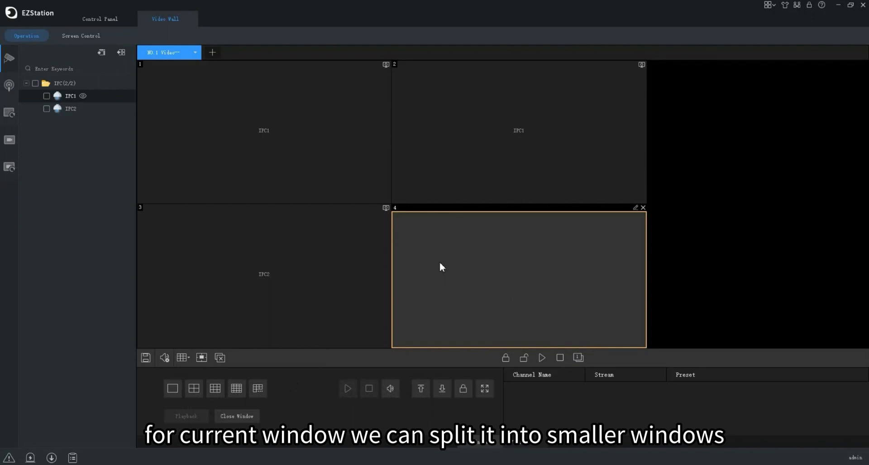
{"action": "left_click", "coordinate": [214, 389]}
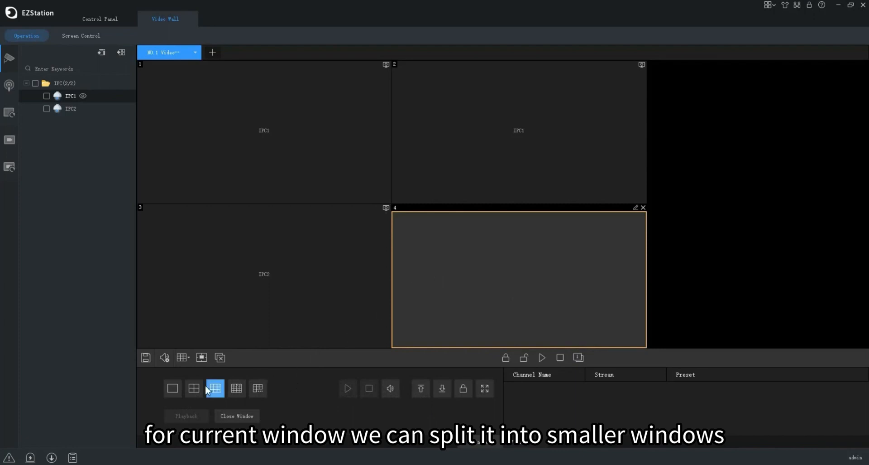
{"action": "left_click", "coordinate": [194, 388]}
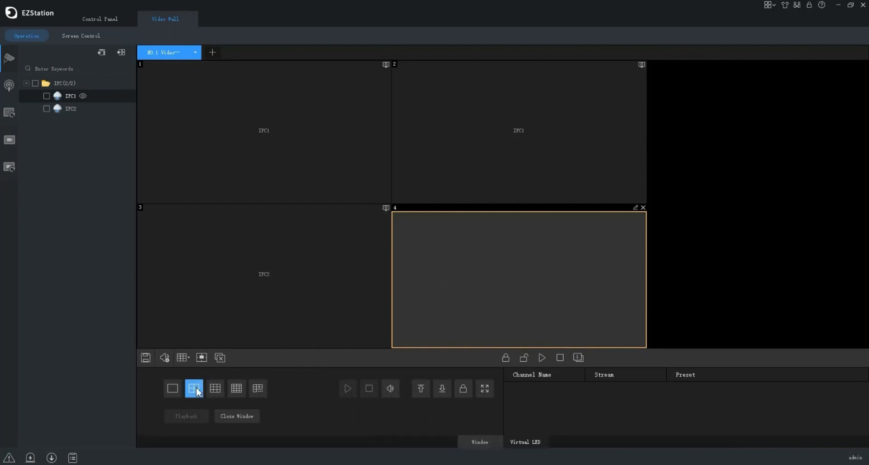
{"action": "left_click", "coordinate": [215, 390]}
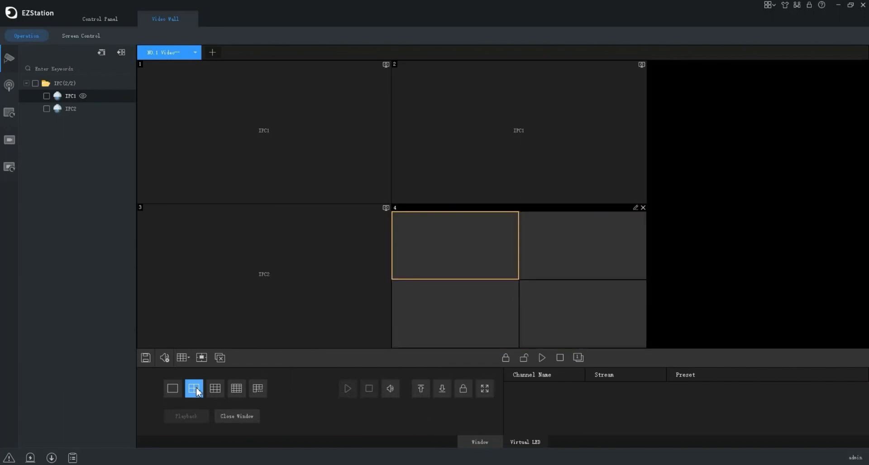
{"action": "left_click", "coordinate": [193, 387]}
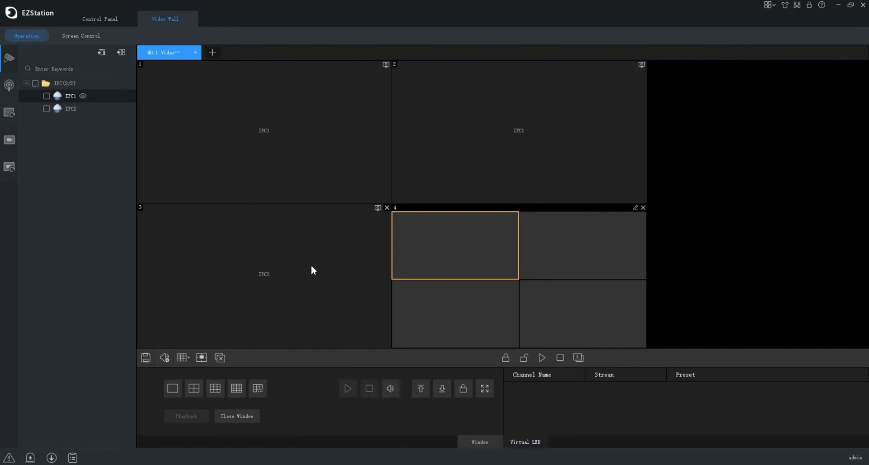
Bring the IPC2 window to top, send it to bottom, then lock and unlock its position.
{"action": "left_click", "coordinate": [420, 388]}
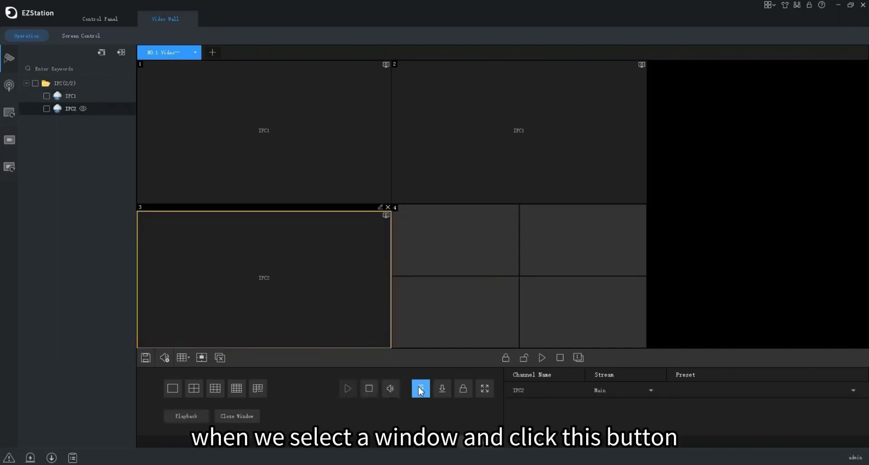
{"action": "left_click", "coordinate": [420, 387]}
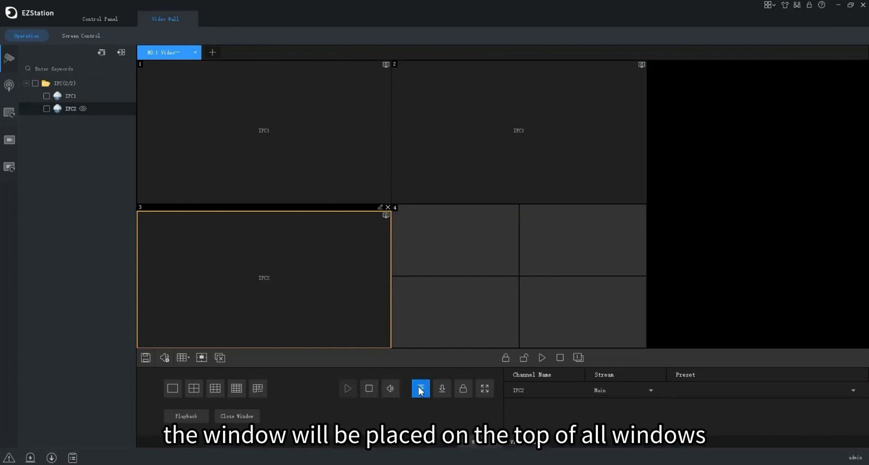
{"action": "left_click", "coordinate": [420, 389]}
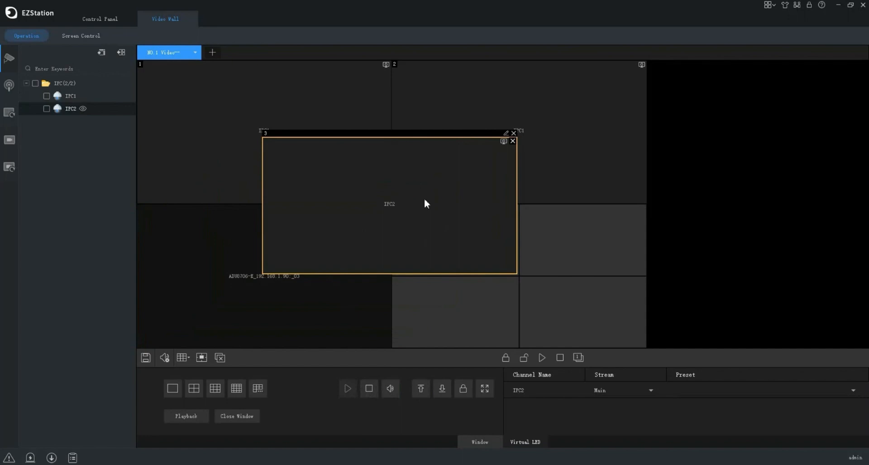
{"action": "left_click", "coordinate": [443, 388]}
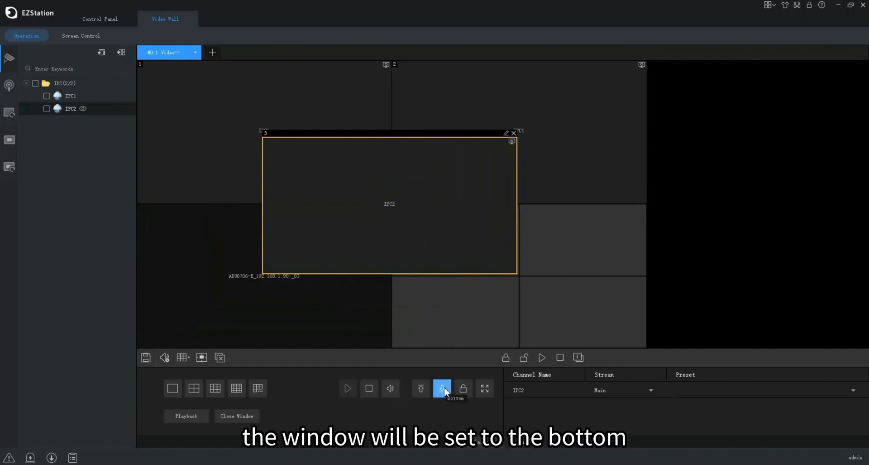
{"action": "left_click", "coordinate": [442, 388]}
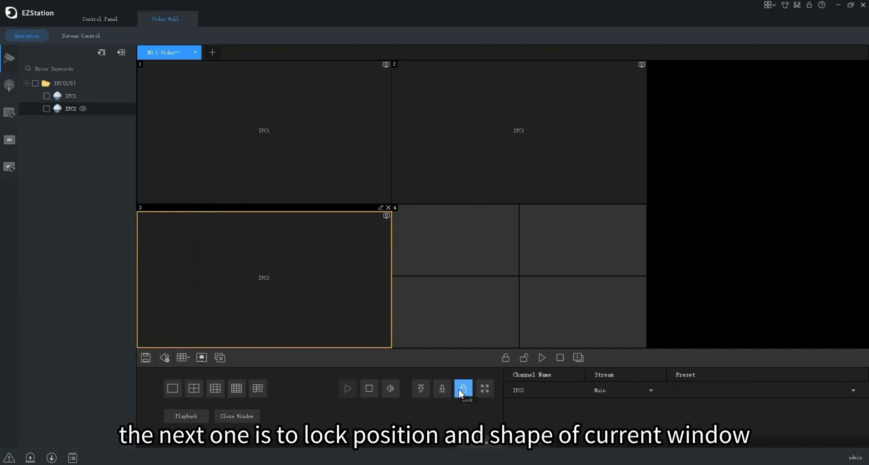
{"action": "left_click", "coordinate": [463, 388]}
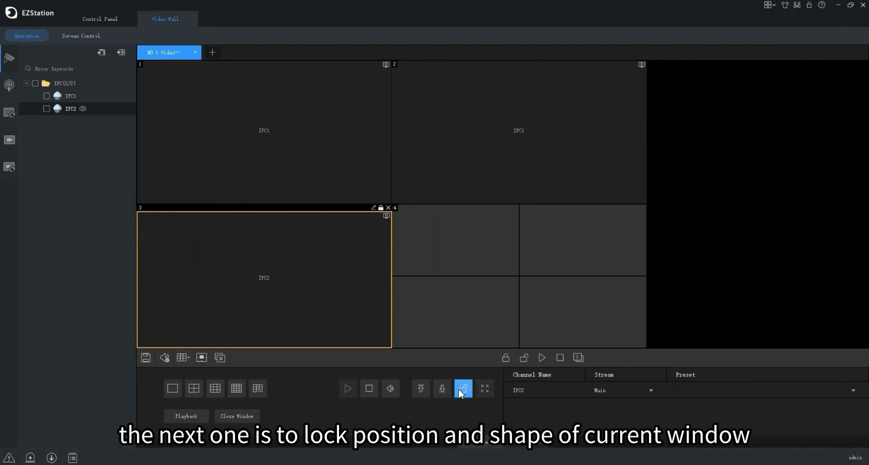
{"action": "left_click", "coordinate": [462, 388]}
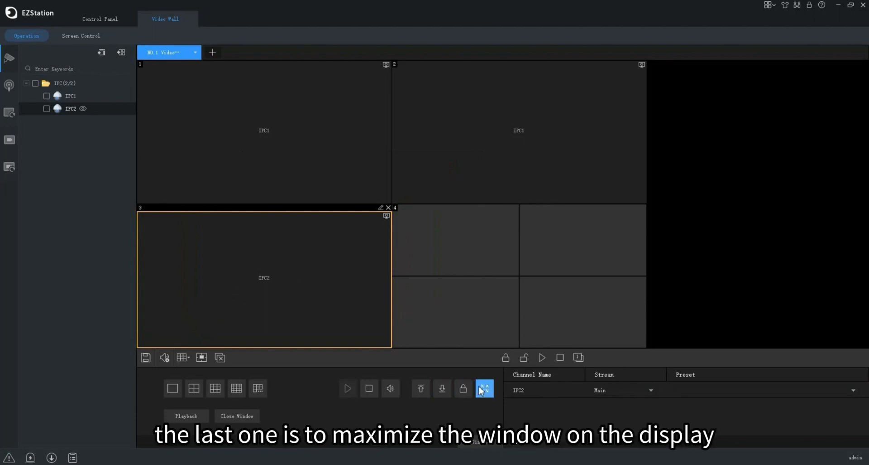
{"action": "mouse_move", "coordinate": [484, 388]}
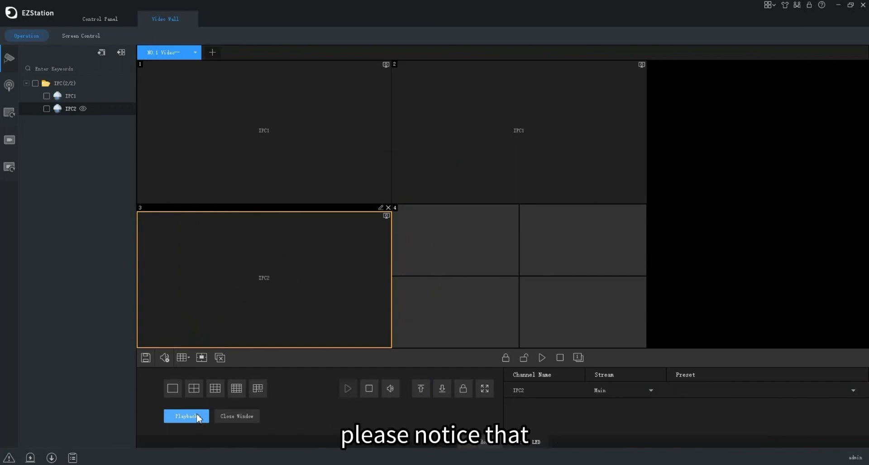
{"action": "left_click", "coordinate": [186, 415]}
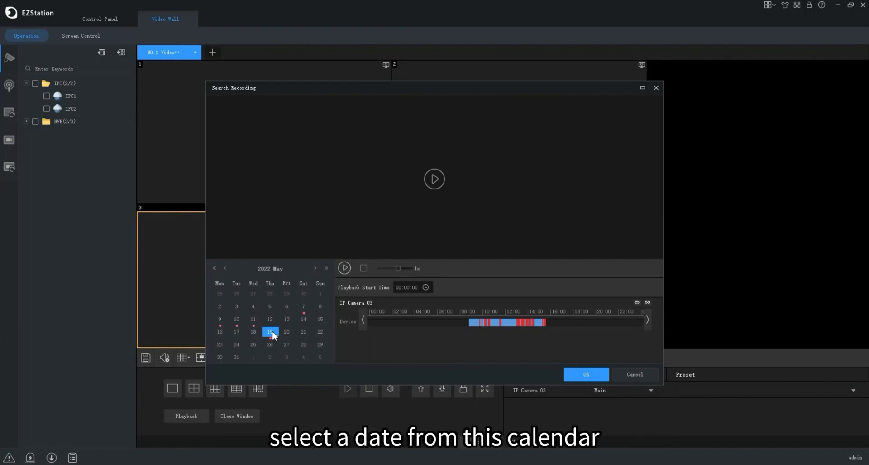
{"action": "left_click", "coordinate": [344, 269]}
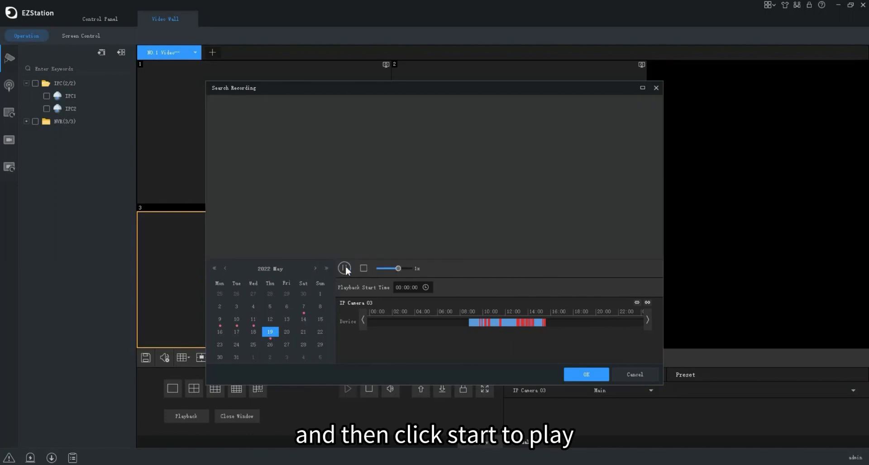
{"action": "left_click", "coordinate": [344, 268]}
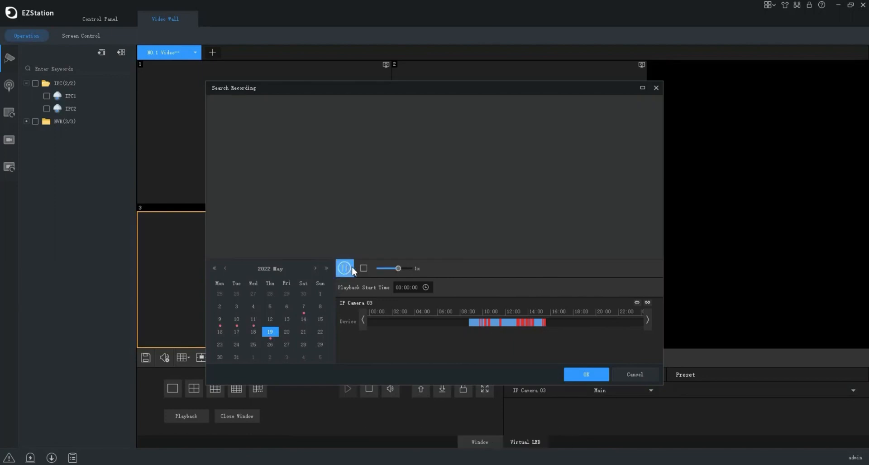
{"action": "left_click", "coordinate": [344, 268]}
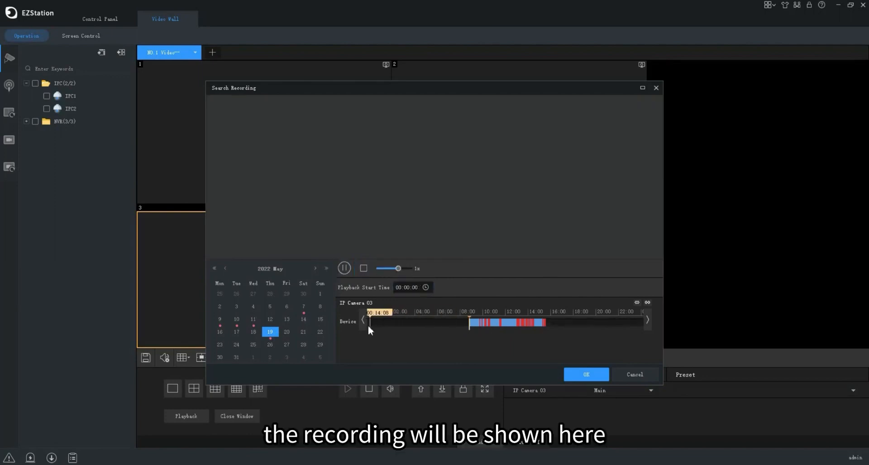
{"action": "left_click", "coordinate": [494, 322]}
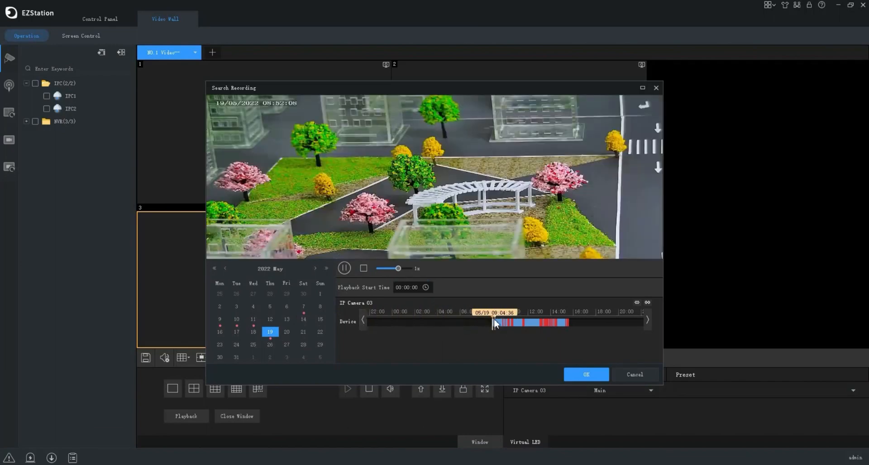
{"action": "left_click_drag", "start_coordinate": [496, 322], "coordinate": [482, 323]}
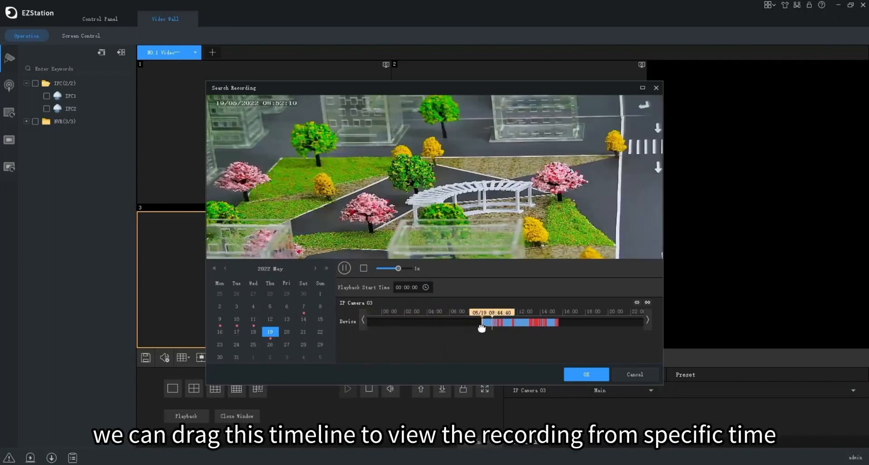
{"action": "left_click_drag", "start_coordinate": [485, 321], "coordinate": [500, 322]}
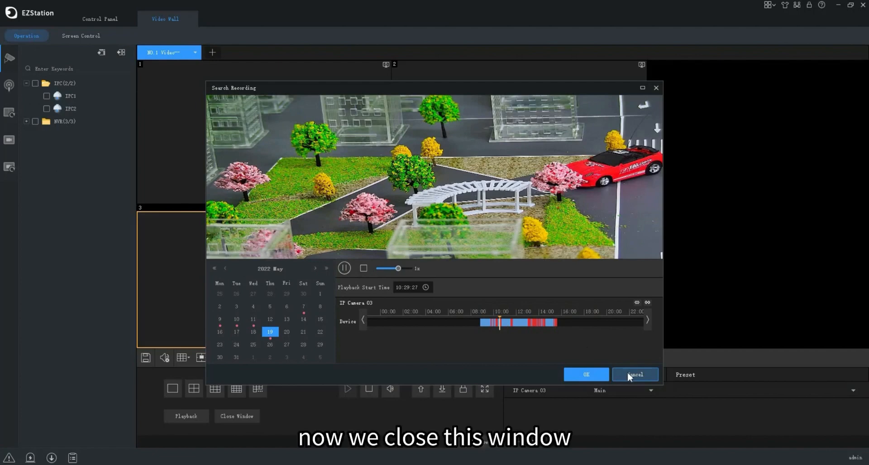
{"action": "left_click", "coordinate": [635, 374]}
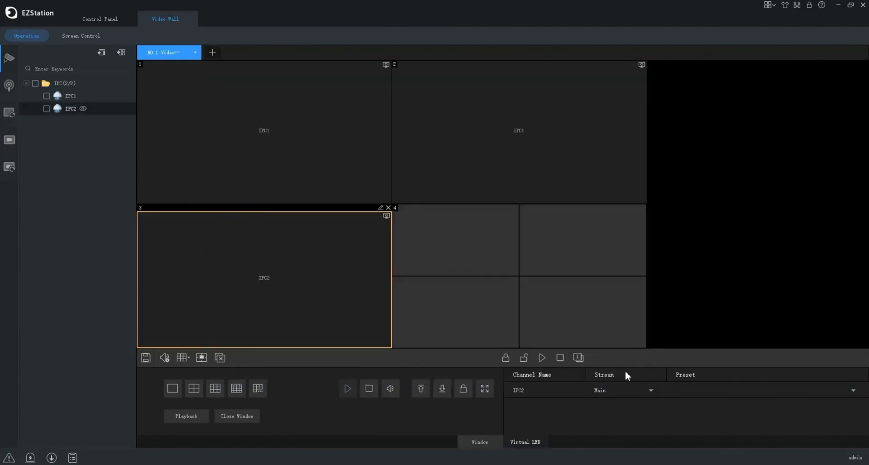
{"action": "mouse_move", "coordinate": [587, 355]}
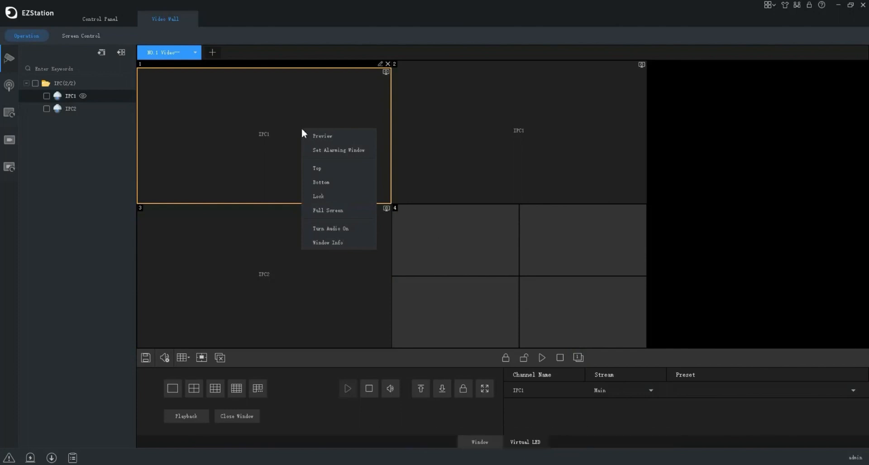
{"action": "mouse_move", "coordinate": [338, 149]}
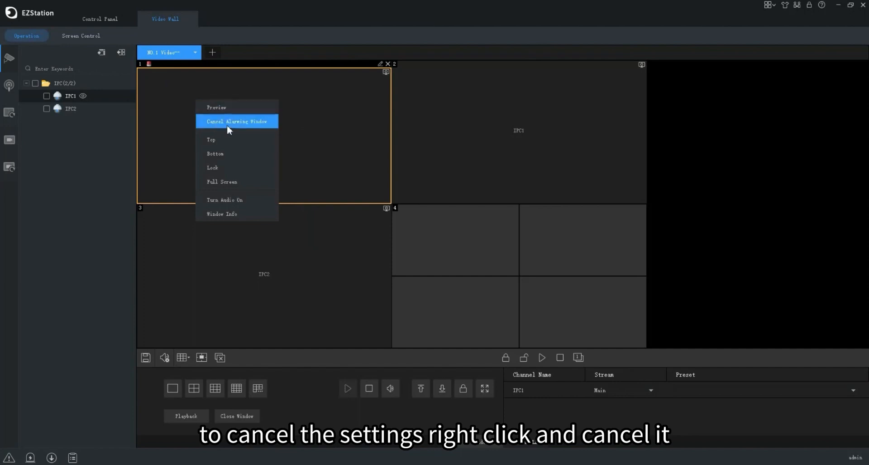
{"action": "left_click", "coordinate": [236, 120]}
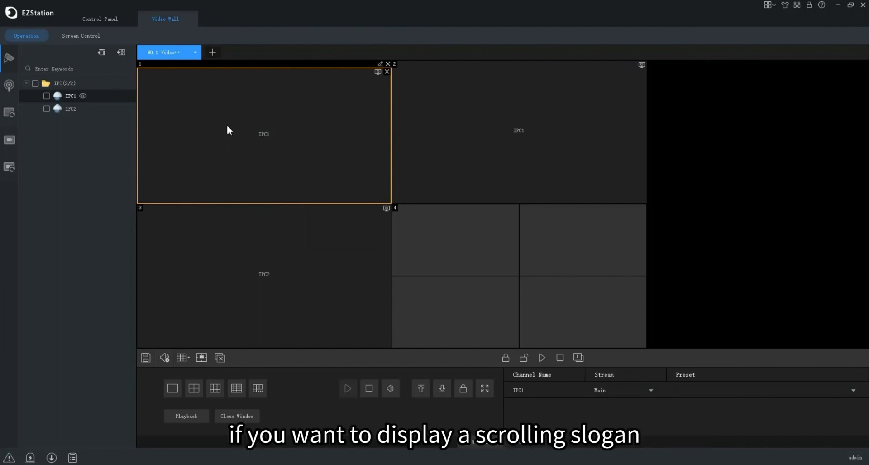
{"action": "mouse_move", "coordinate": [292, 124]}
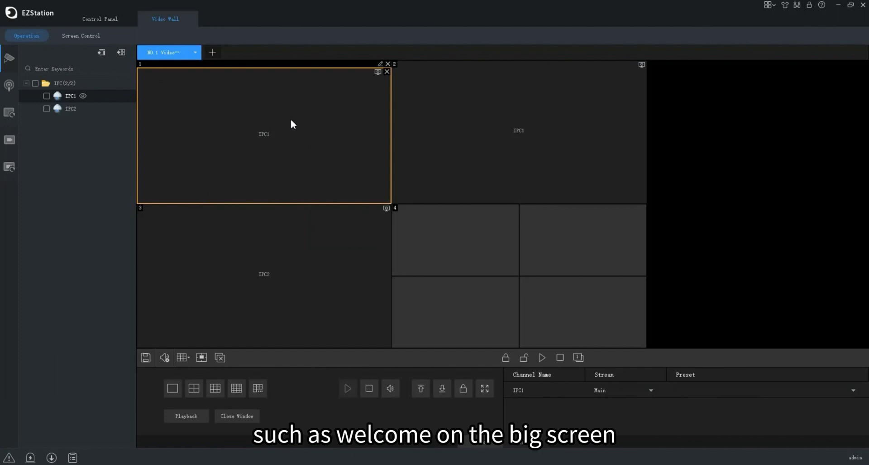
Start a virtual LED banner across the top of the wall with content welcome.
{"action": "left_click", "coordinate": [560, 357]}
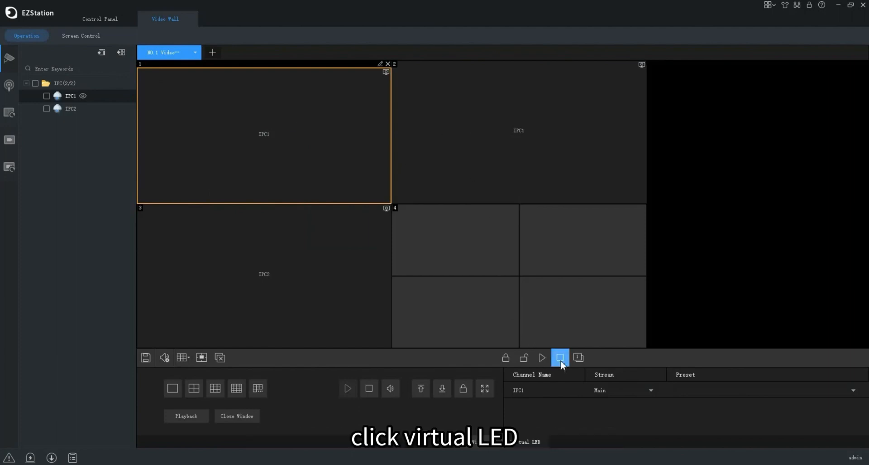
{"action": "left_click", "coordinate": [524, 441]}
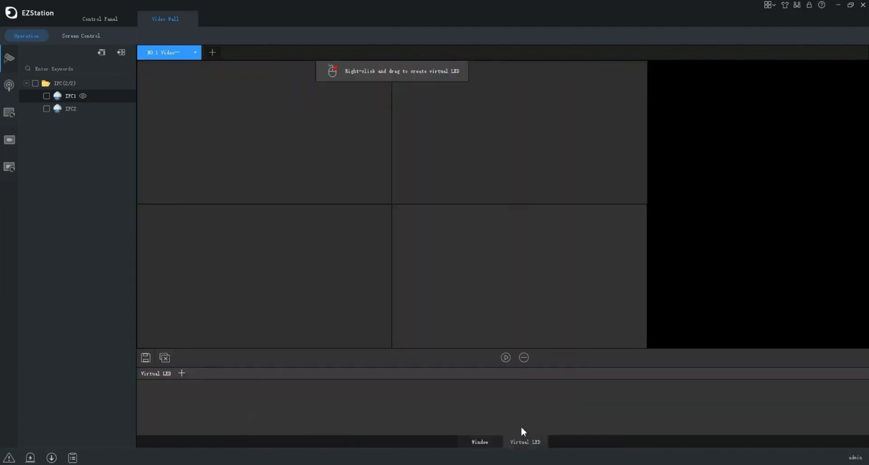
{"action": "mouse_move", "coordinate": [308, 92]}
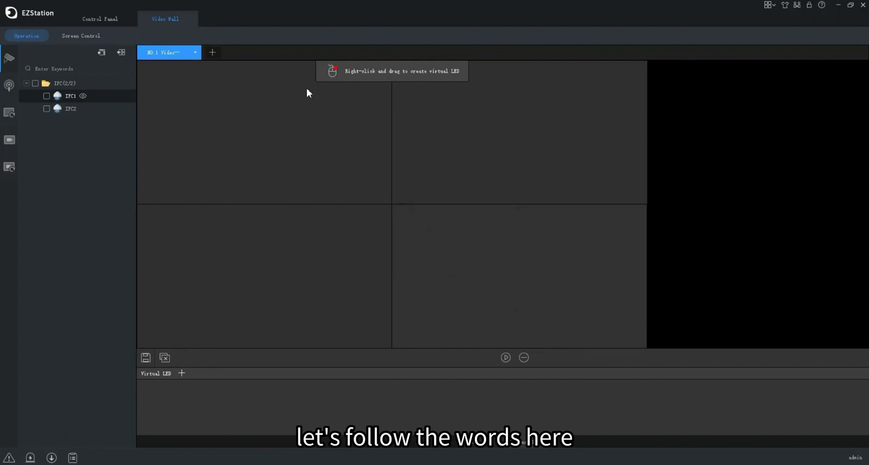
{"action": "mouse_move", "coordinate": [413, 111]}
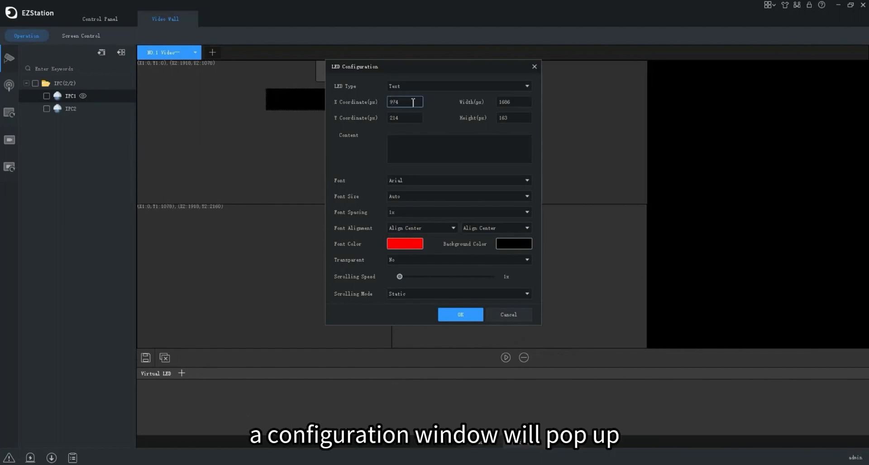
{"action": "left_click", "coordinate": [458, 148]}
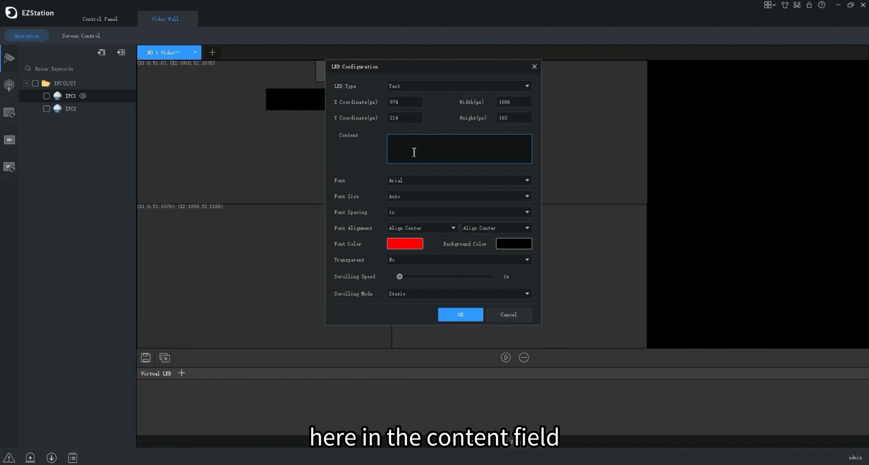
{"action": "type", "text": "welcome"}
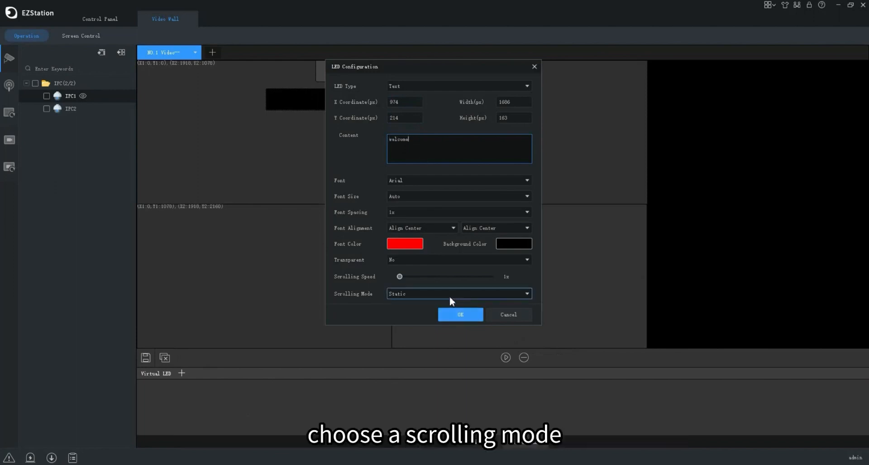
Set the banner to scroll From Left to Right and confirm it onto the wall.
{"action": "left_click", "coordinate": [458, 292]}
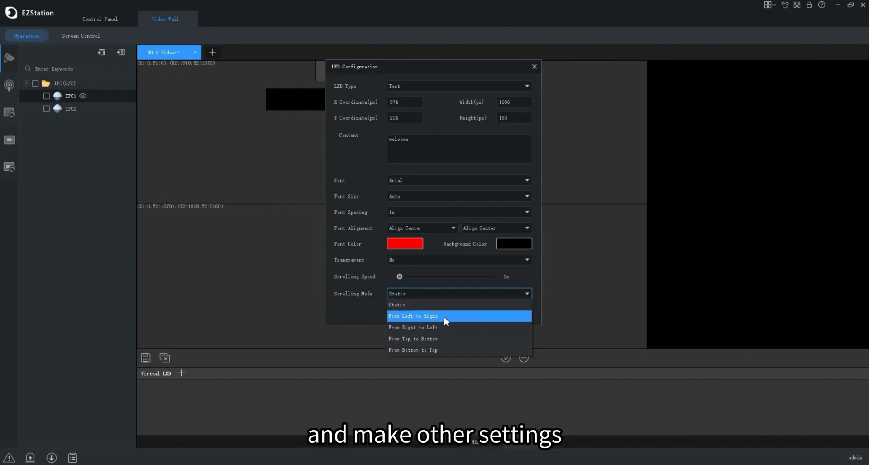
{"action": "left_click", "coordinate": [413, 315]}
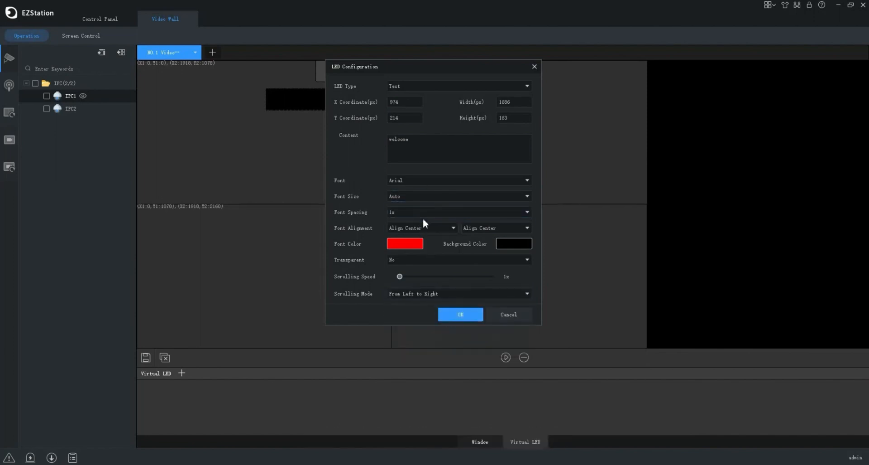
{"action": "left_click", "coordinate": [460, 314]}
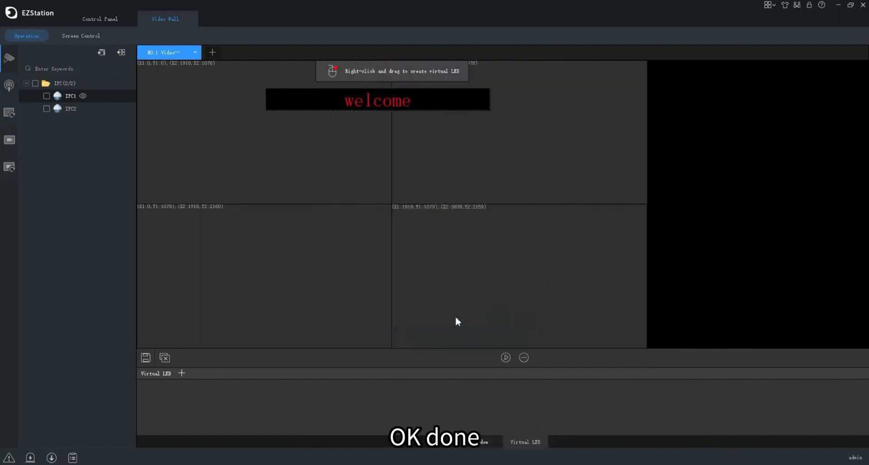
{"action": "left_click", "coordinate": [181, 372]}
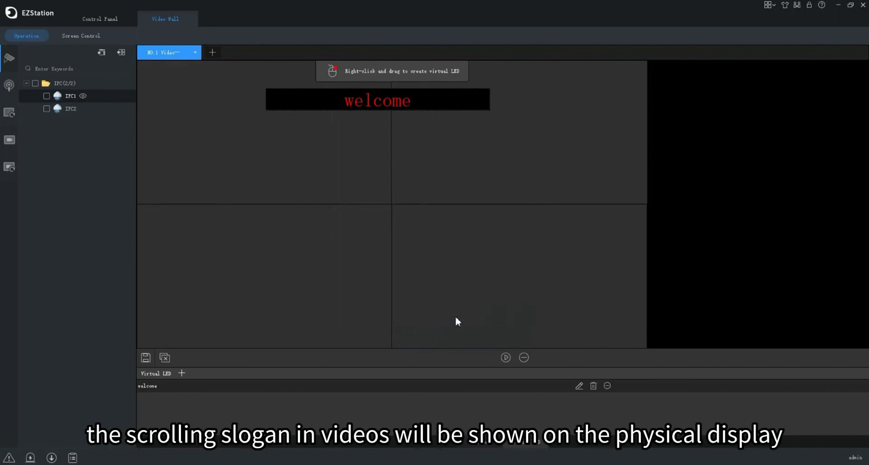
{"action": "mouse_move", "coordinate": [418, 128]}
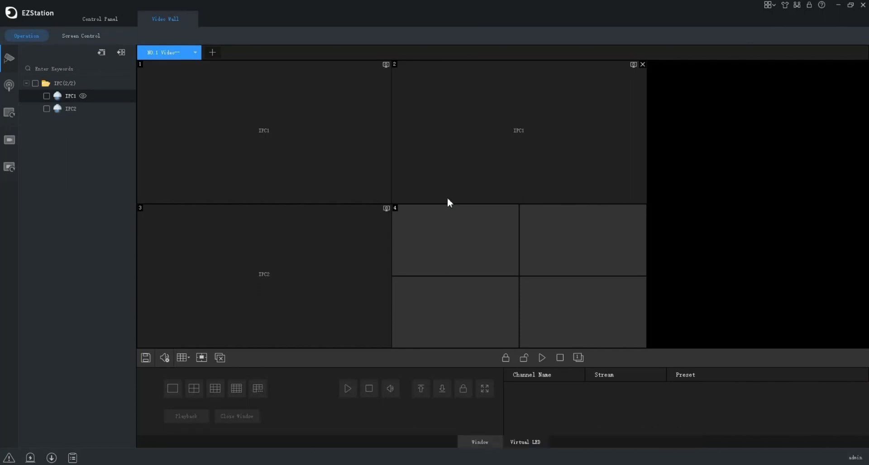
{"action": "mouse_move", "coordinate": [512, 146]}
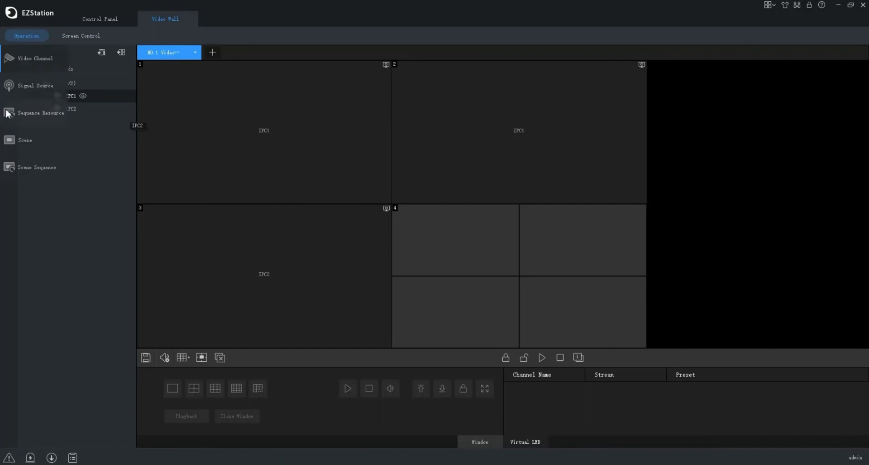
Create a new sequence resource and name it sequence1.
{"action": "left_click", "coordinate": [41, 112]}
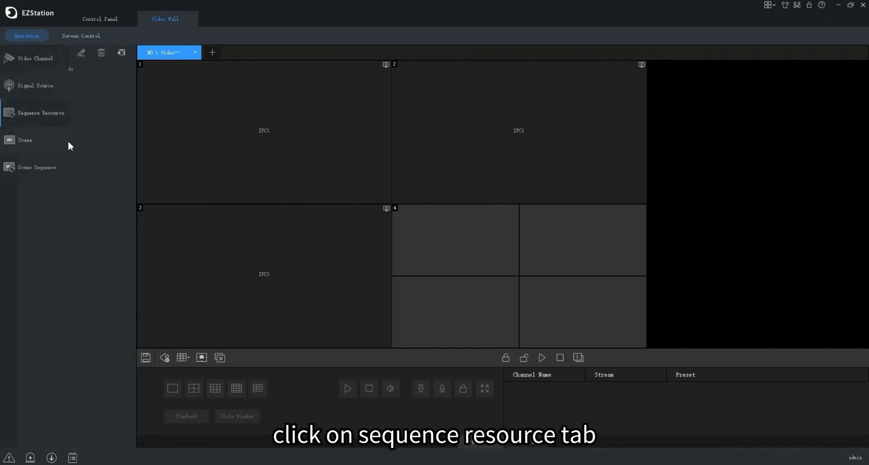
{"action": "left_click", "coordinate": [62, 53]}
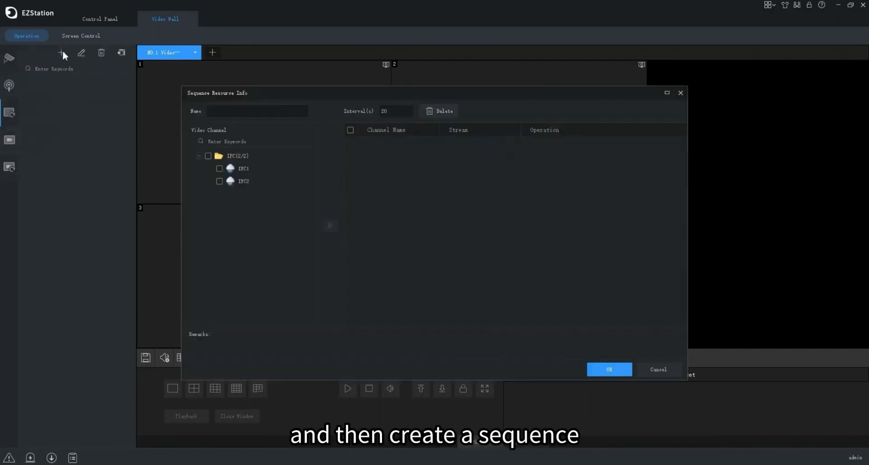
{"action": "left_click", "coordinate": [258, 111]}
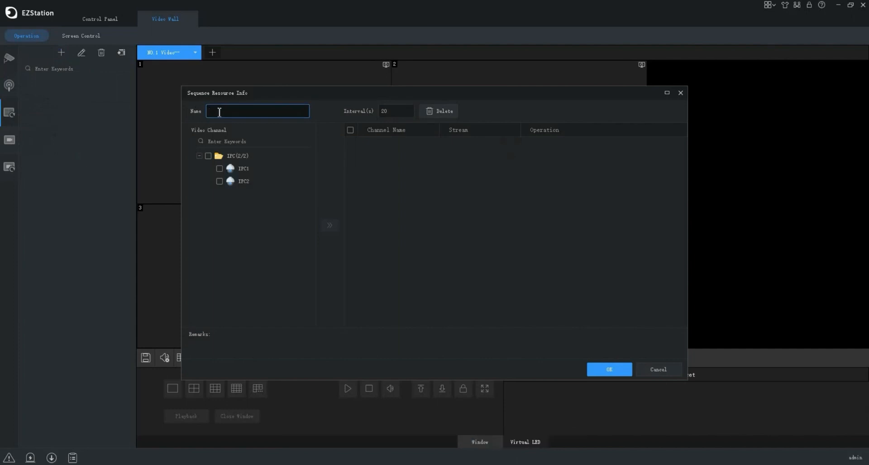
{"action": "type", "text": "sequence1"}
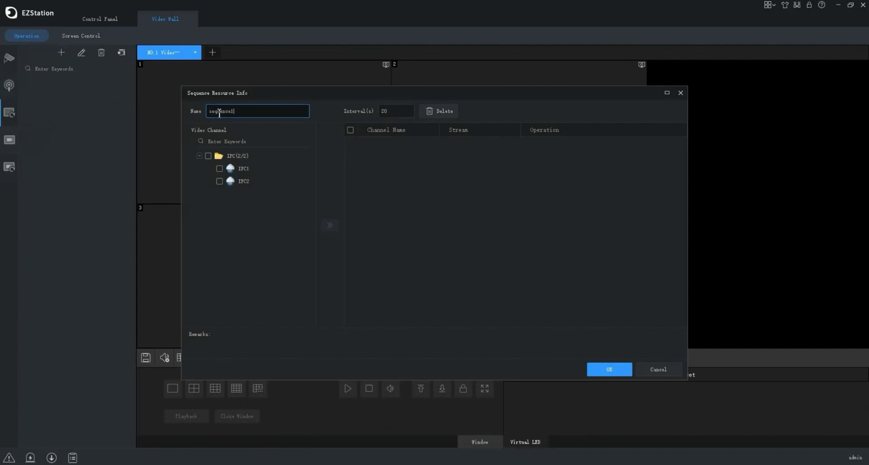
Add both IPC cameras to the sequence at a 10-second interval and save it.
{"action": "left_click", "coordinate": [209, 156]}
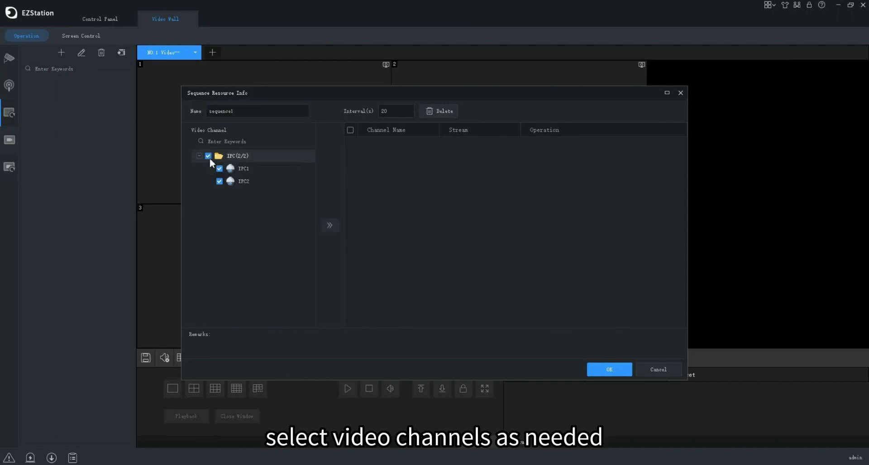
{"action": "mouse_move", "coordinate": [329, 226]}
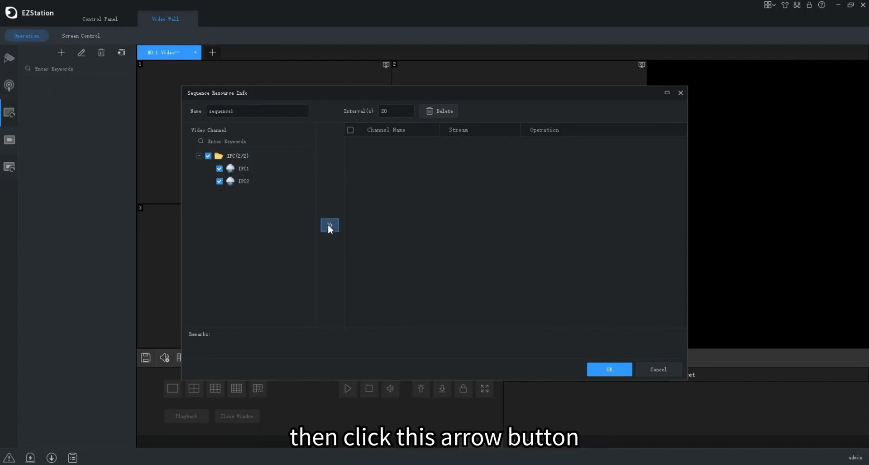
{"action": "left_click", "coordinate": [329, 225]}
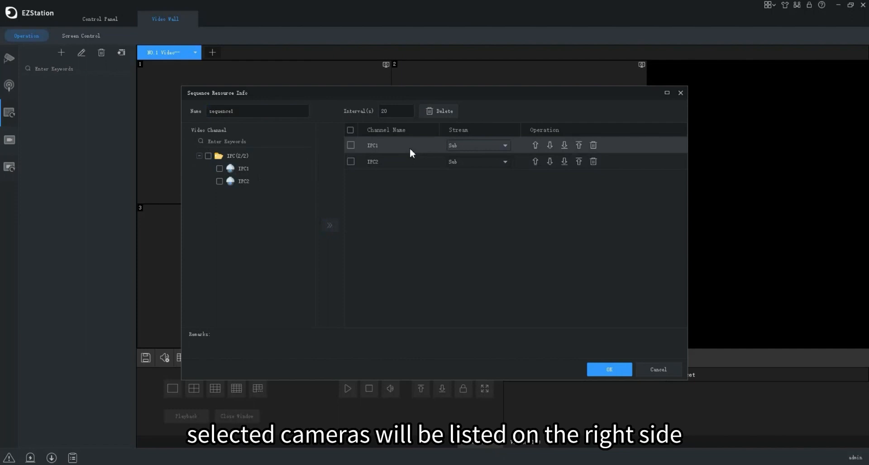
{"action": "mouse_move", "coordinate": [416, 161]}
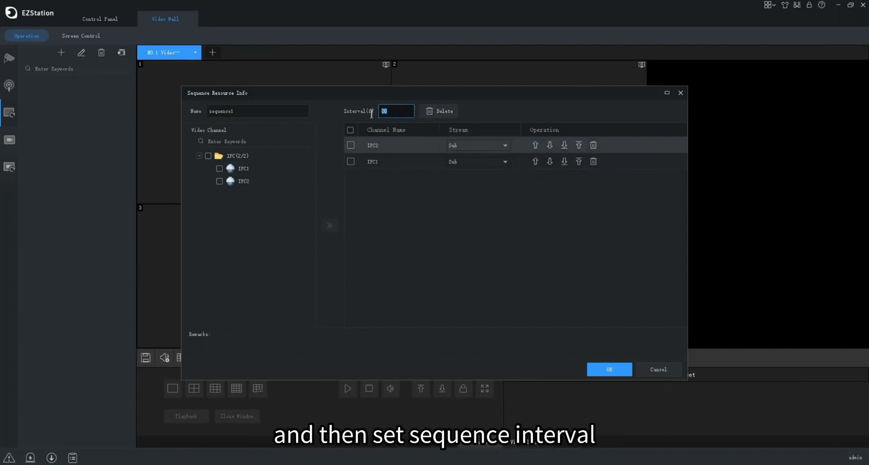
{"action": "type", "text": "1"}
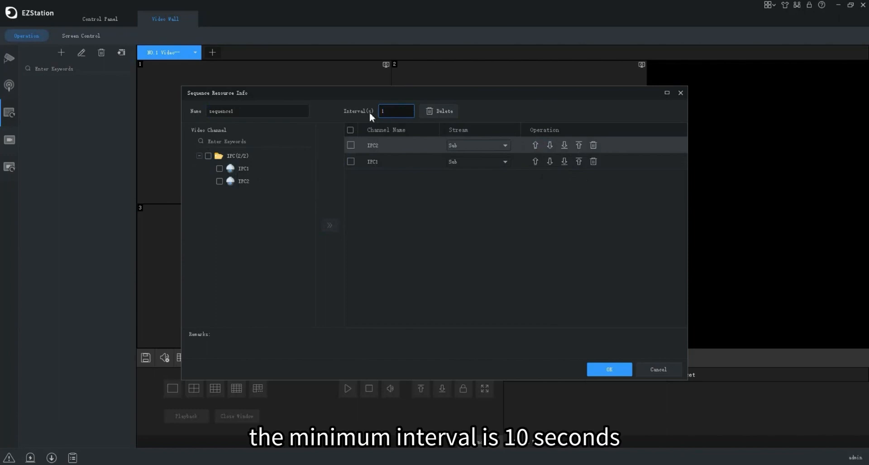
{"action": "type", "text": "10"}
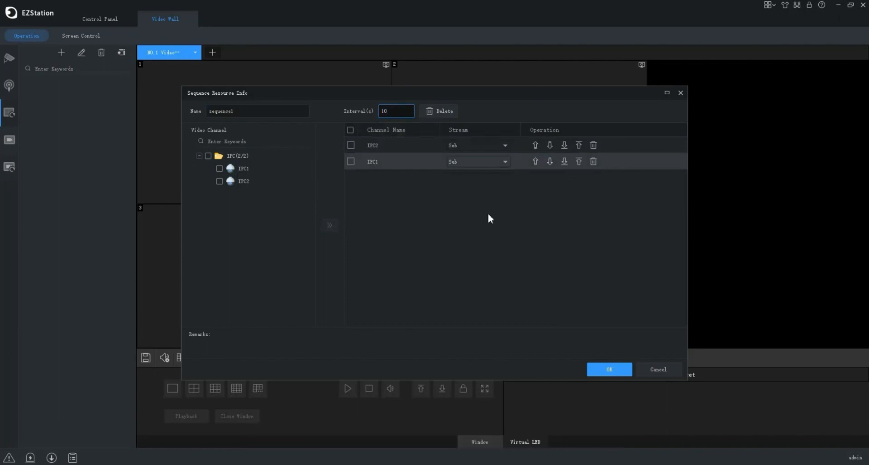
{"action": "left_click", "coordinate": [608, 369]}
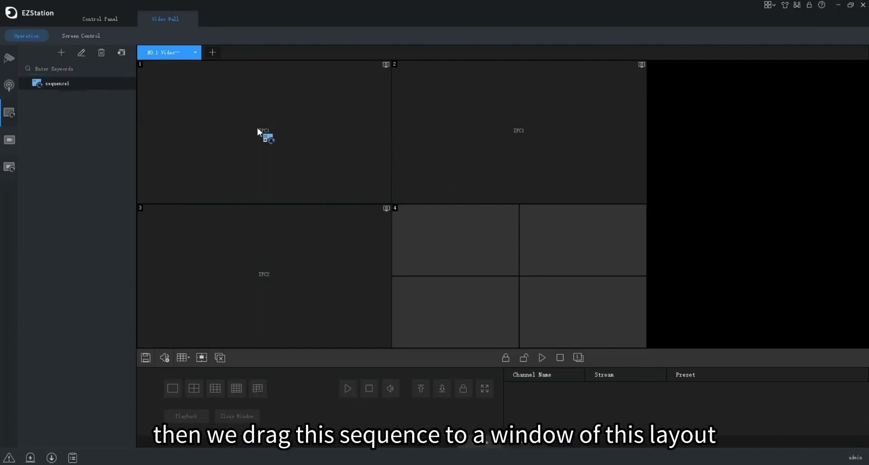
Drag sequence1 into wall window 2 and save the current layout as a scene.
{"action": "left_click_drag", "start_coordinate": [56, 84], "coordinate": [518, 133]}
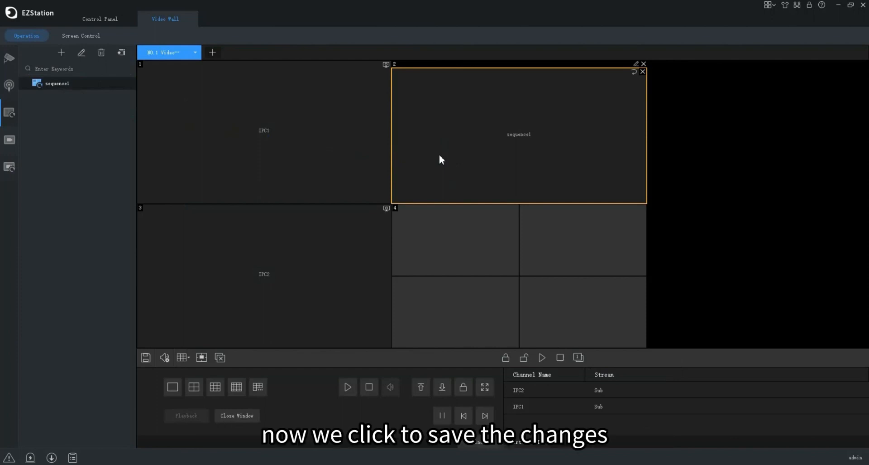
{"action": "left_click", "coordinate": [145, 356]}
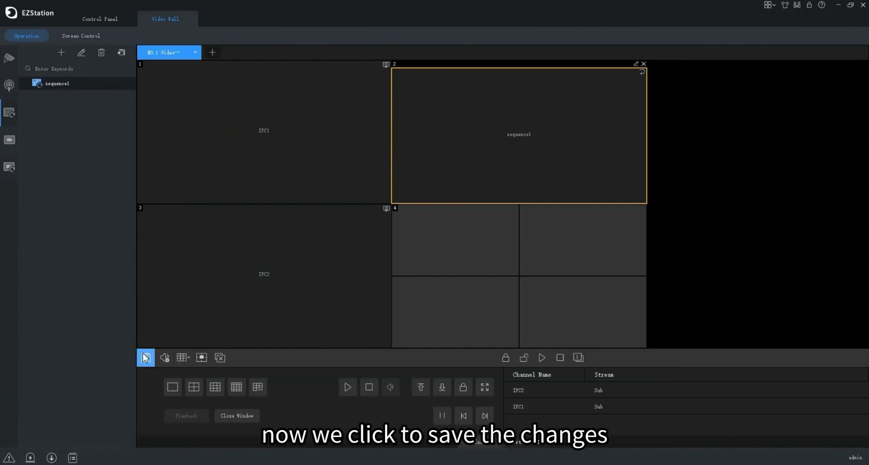
{"action": "left_click", "coordinate": [145, 357]}
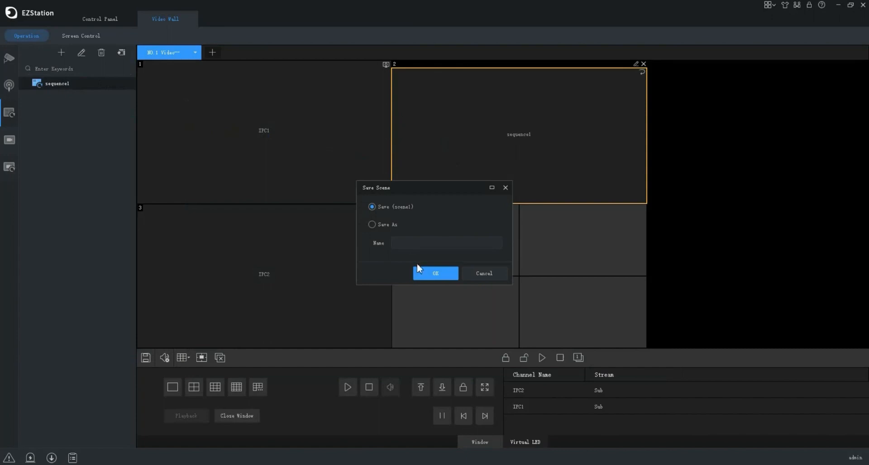
{"action": "left_click", "coordinate": [435, 273]}
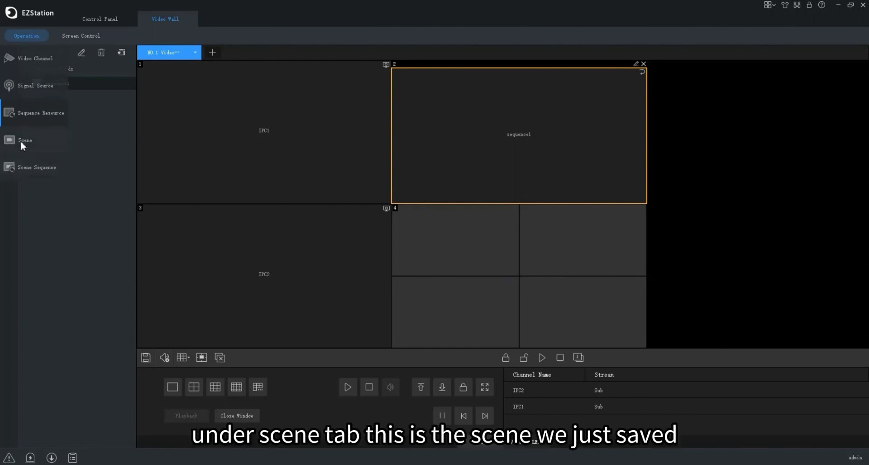
Add a new empty scene named scene2 from the saved scenes list.
{"action": "left_click", "coordinate": [24, 140]}
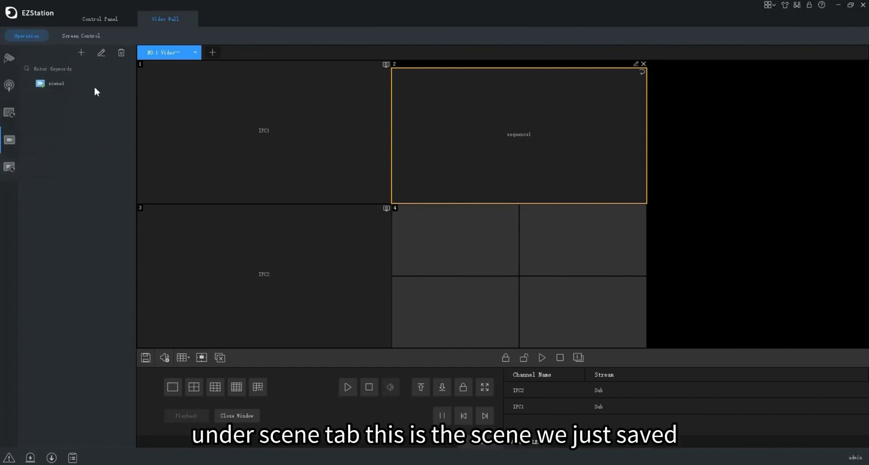
{"action": "left_click", "coordinate": [81, 53]}
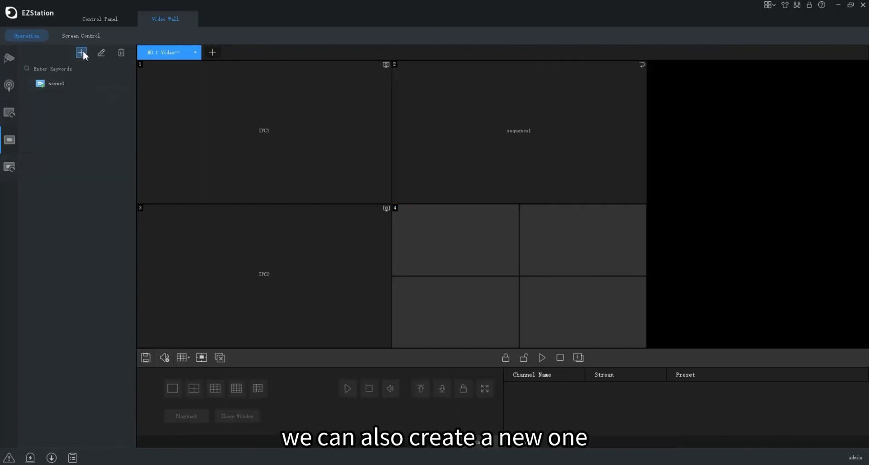
{"action": "left_click", "coordinate": [80, 52]}
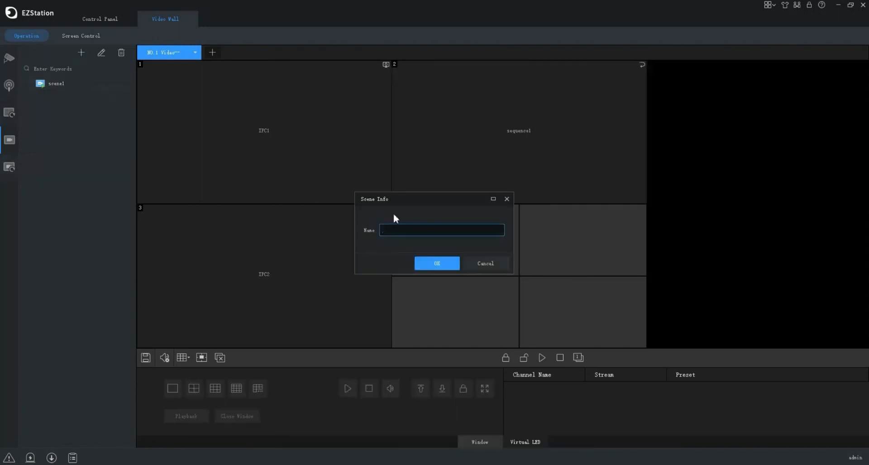
{"action": "type", "text": "scene2"}
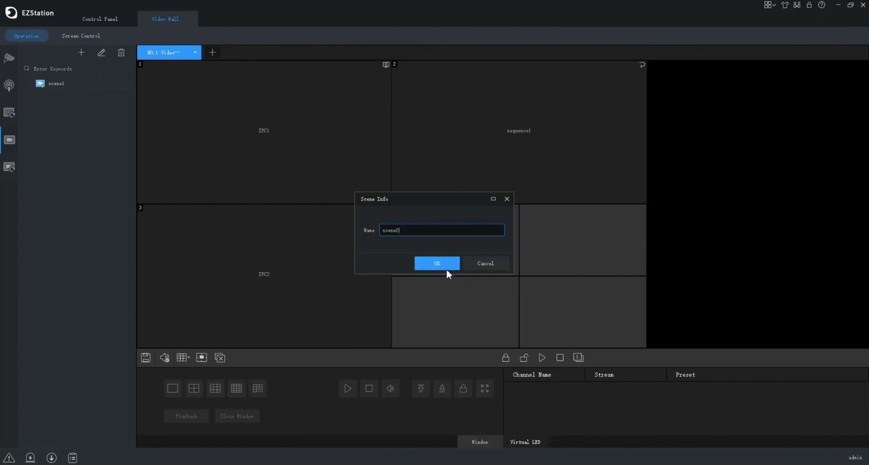
{"action": "left_click", "coordinate": [437, 263]}
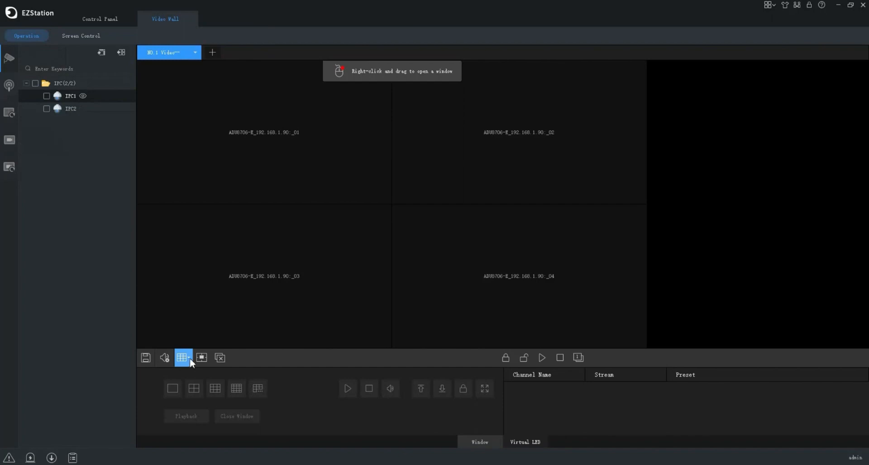
Split scene2's wall into four windows, place IPC1 and IPC2, and save over scene2.
{"action": "left_click", "coordinate": [182, 357]}
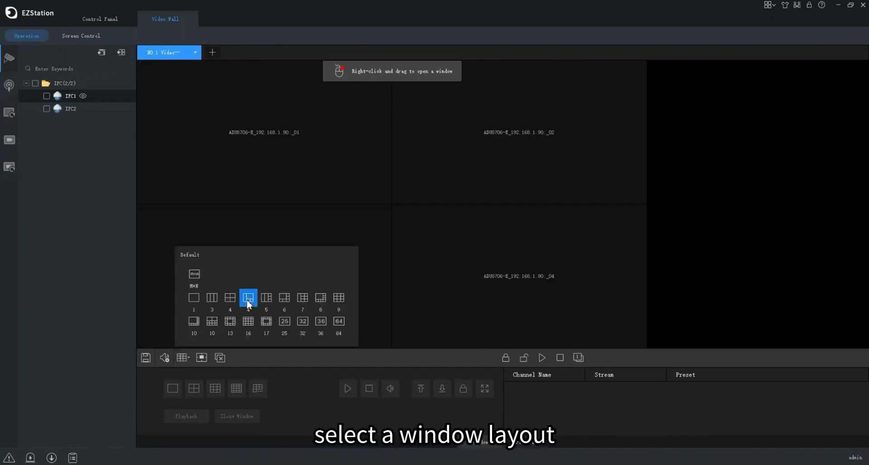
{"action": "left_click", "coordinate": [248, 297]}
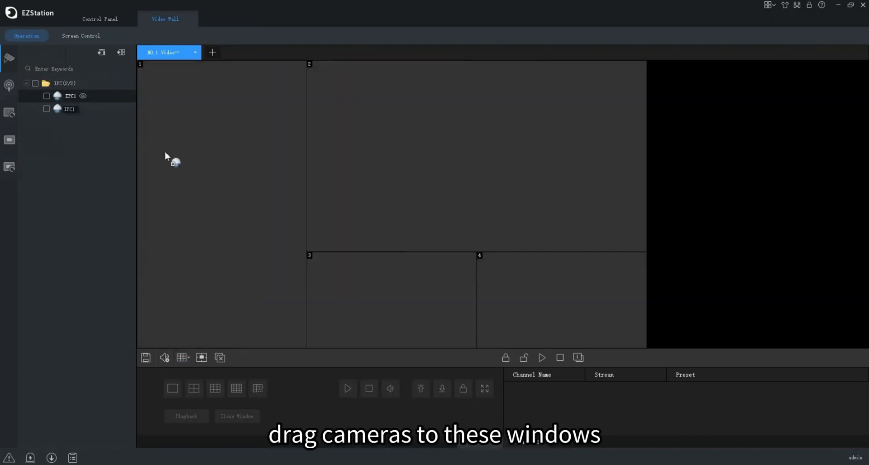
{"action": "left_click_drag", "start_coordinate": [69, 108], "coordinate": [475, 157]}
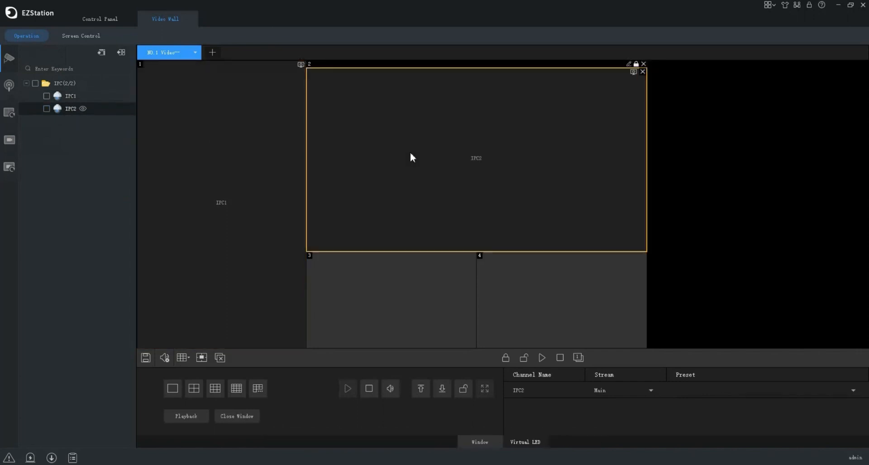
{"action": "left_click", "coordinate": [146, 356]}
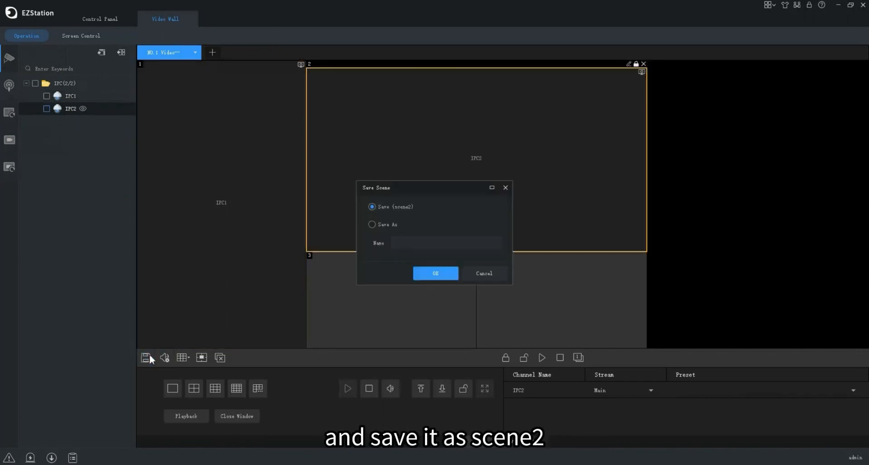
{"action": "left_click", "coordinate": [436, 273]}
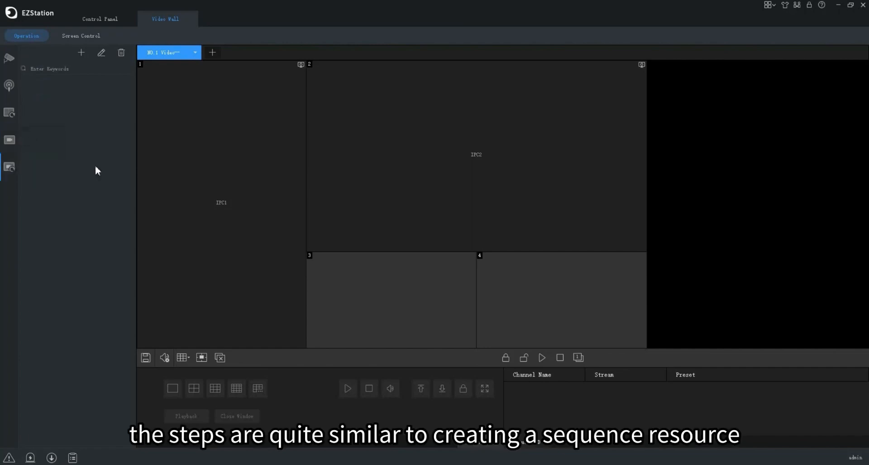
Start a new scene sequence plan named seq1 containing scene1 and scene2.
{"action": "left_click", "coordinate": [81, 53]}
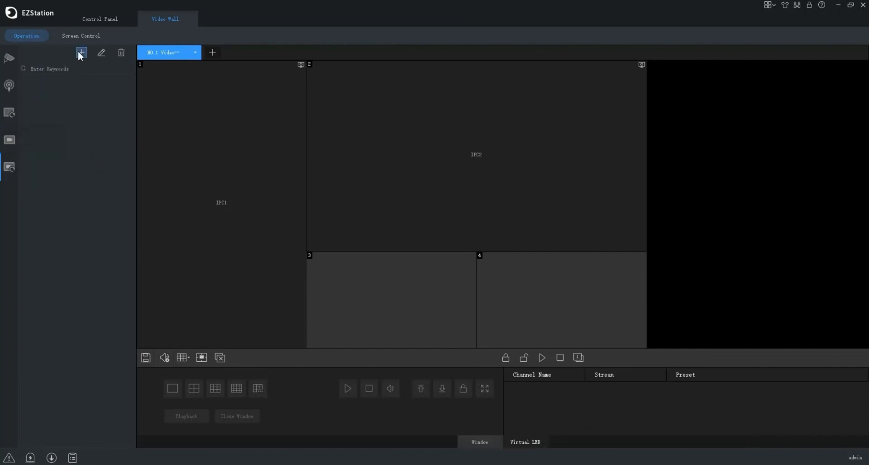
{"action": "left_click", "coordinate": [81, 53]}
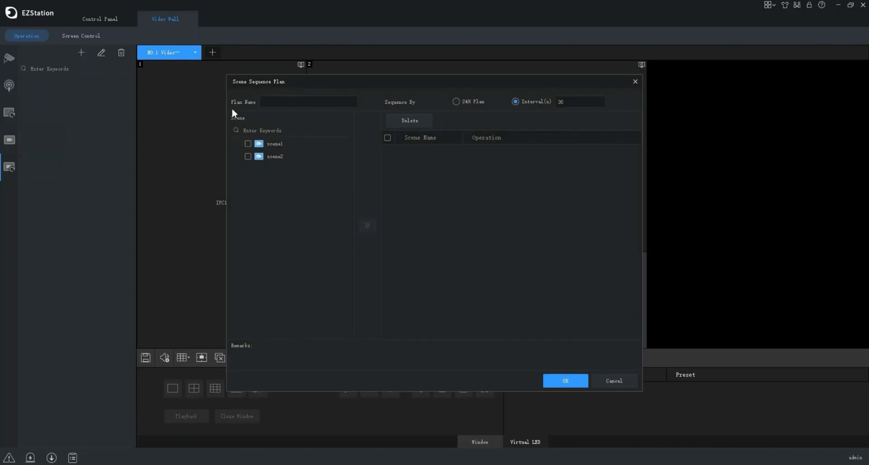
{"action": "left_click", "coordinate": [308, 101]}
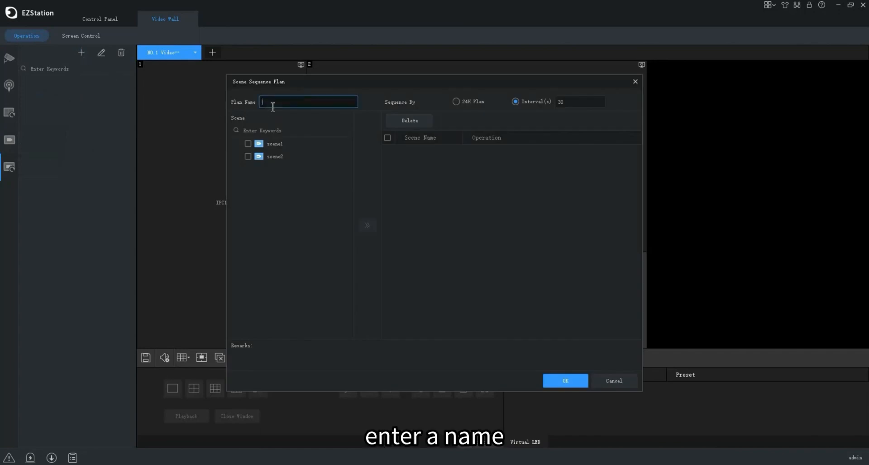
{"action": "type", "text": "seq1"}
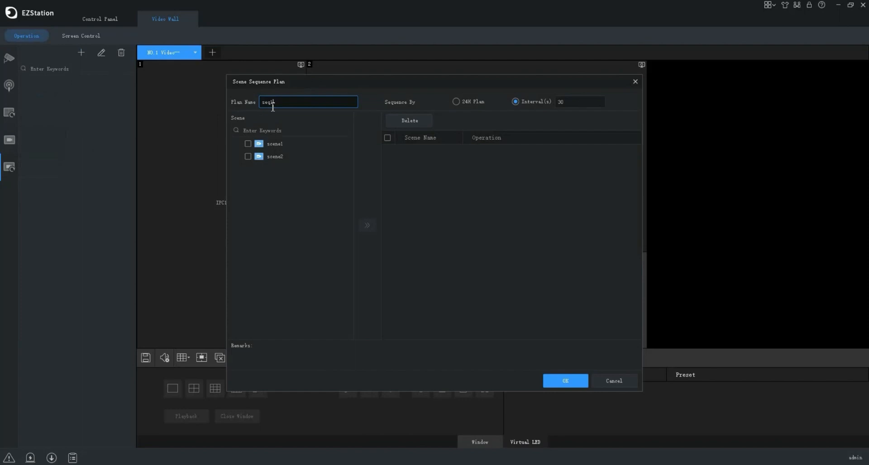
{"action": "left_click", "coordinate": [248, 157]}
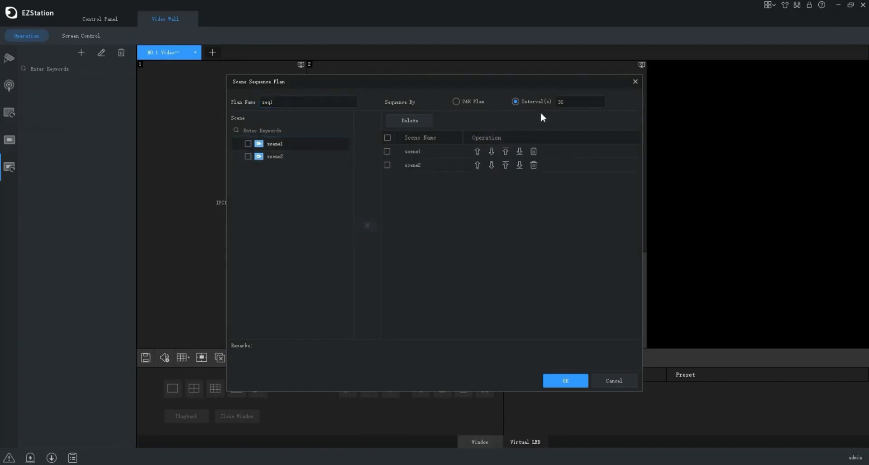
Switch seq1 to a 24H Plan, set per-scene start times, re-add the scenes and confirm.
{"action": "left_click", "coordinate": [579, 101]}
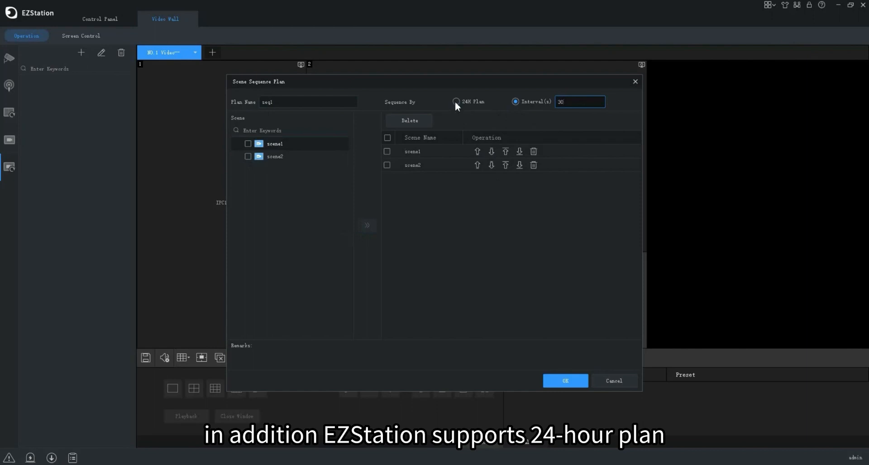
{"action": "left_click", "coordinate": [456, 101]}
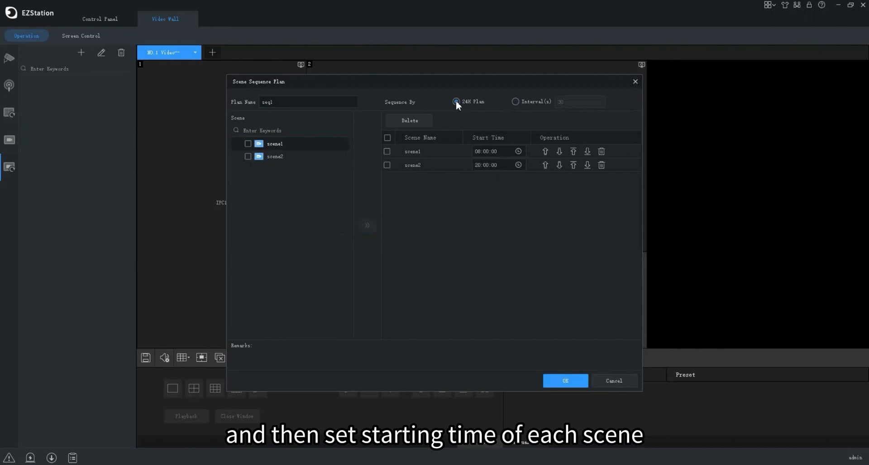
{"action": "left_click", "coordinate": [491, 151]}
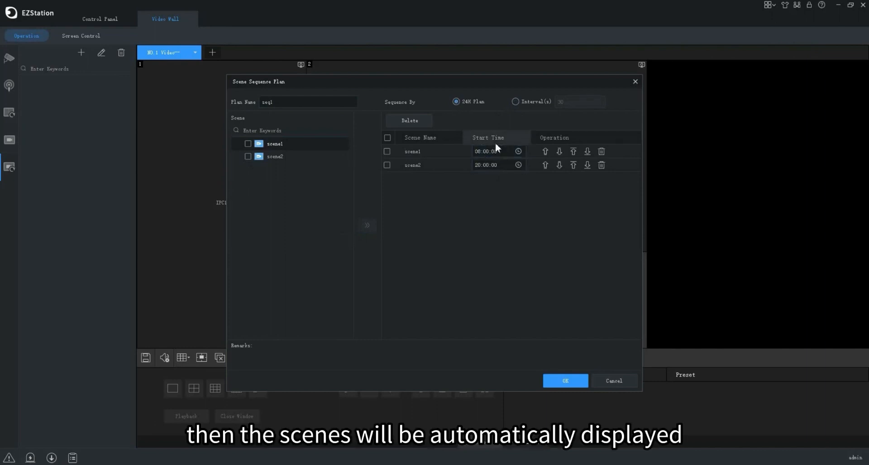
{"action": "left_click", "coordinate": [493, 165]}
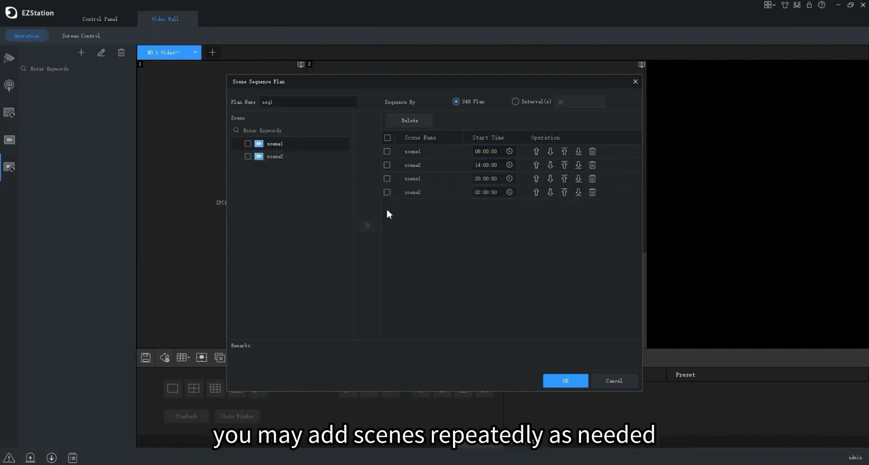
{"action": "mouse_move", "coordinate": [563, 325]}
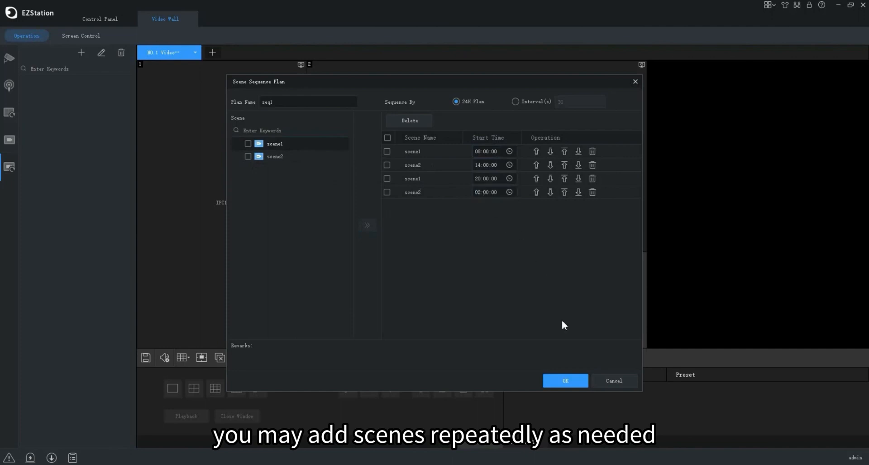
{"action": "left_click", "coordinate": [564, 381]}
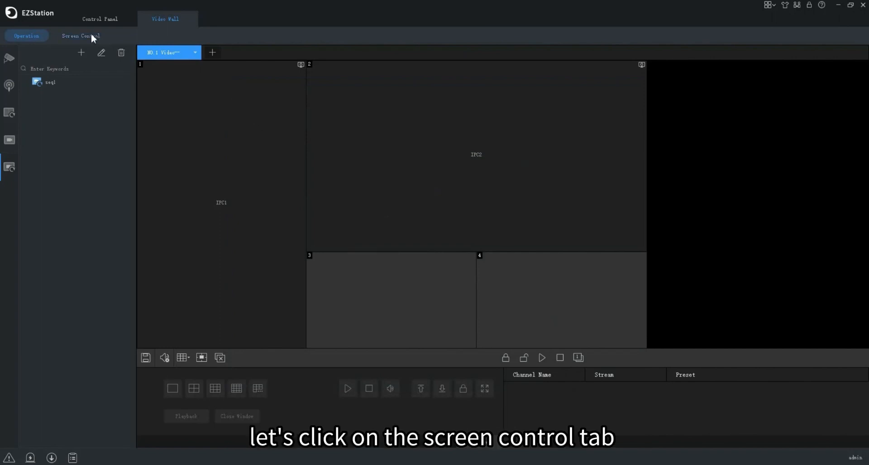
In Screen Control, enable Turn Off In with a 10-minute screen turn-off delay.
{"action": "left_click", "coordinate": [81, 36]}
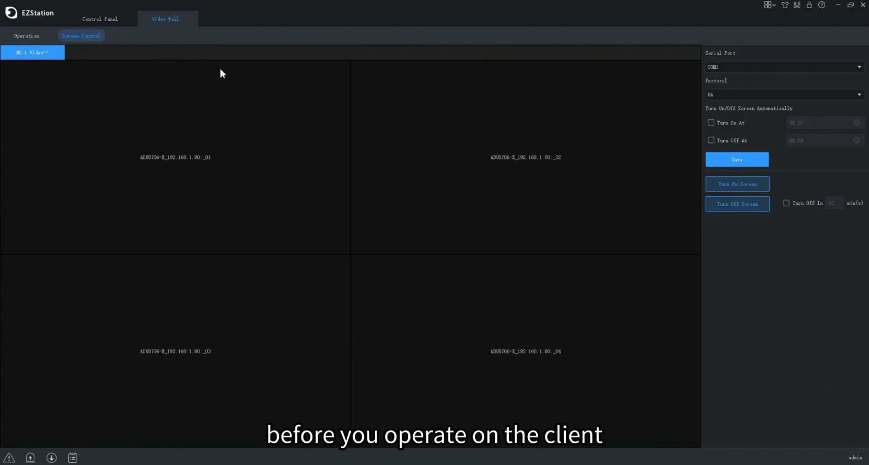
{"action": "mouse_move", "coordinate": [324, 125]}
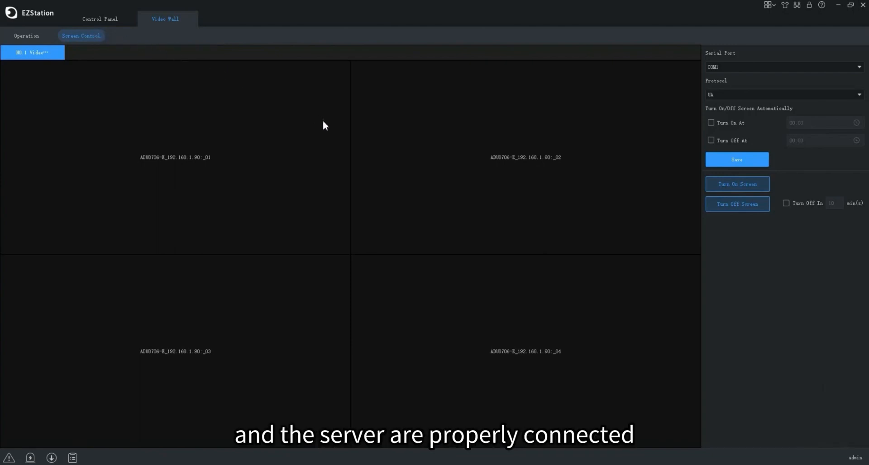
{"action": "mouse_move", "coordinate": [417, 162]}
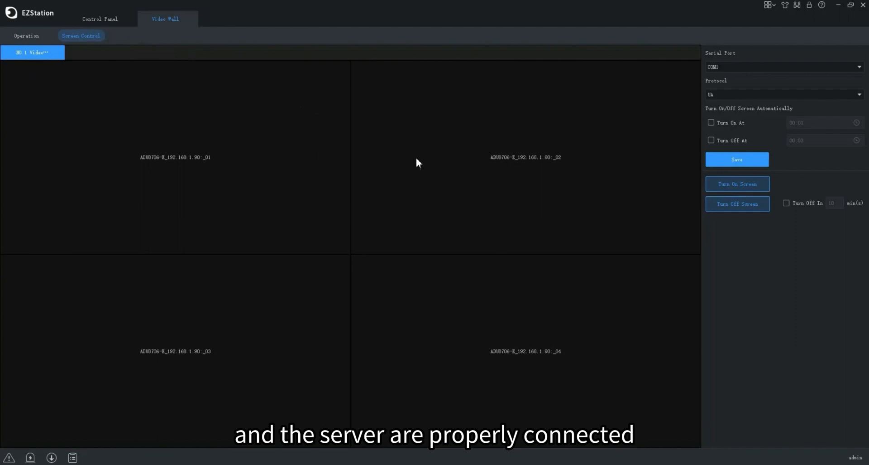
{"action": "mouse_move", "coordinate": [748, 65]}
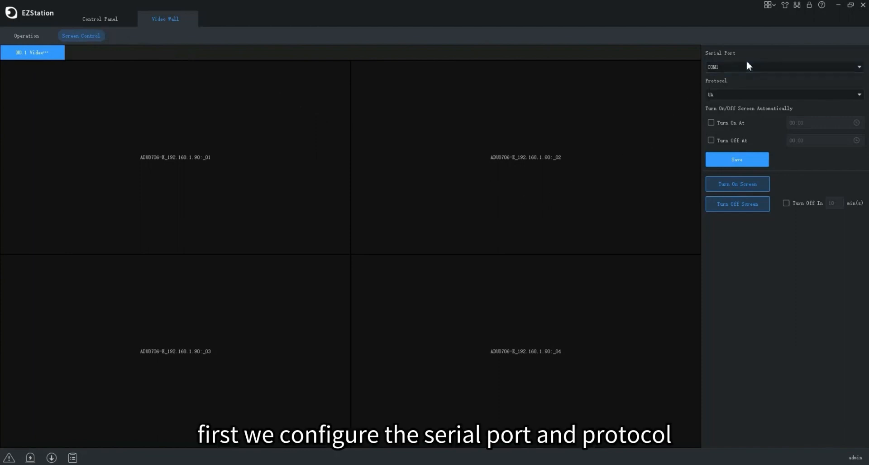
{"action": "left_click", "coordinate": [781, 95]}
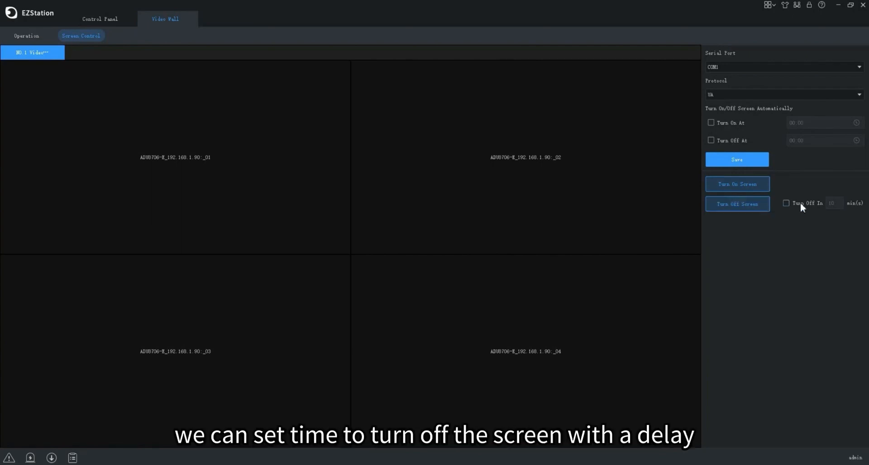
{"action": "left_click", "coordinate": [787, 202]}
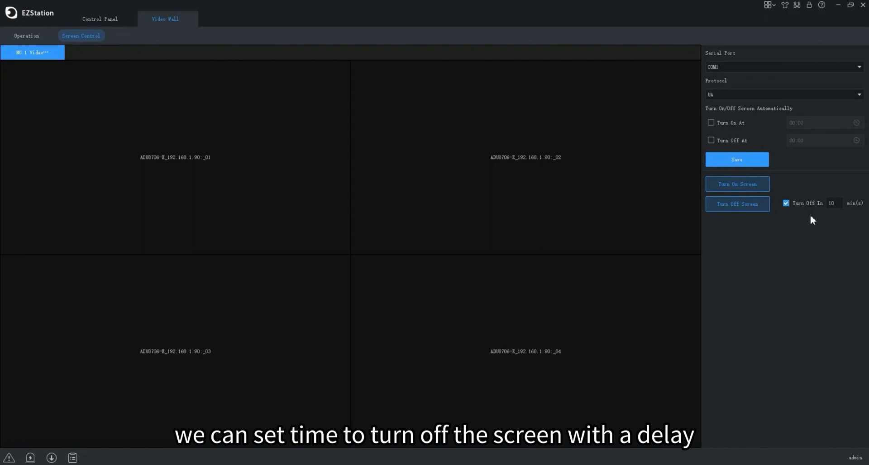